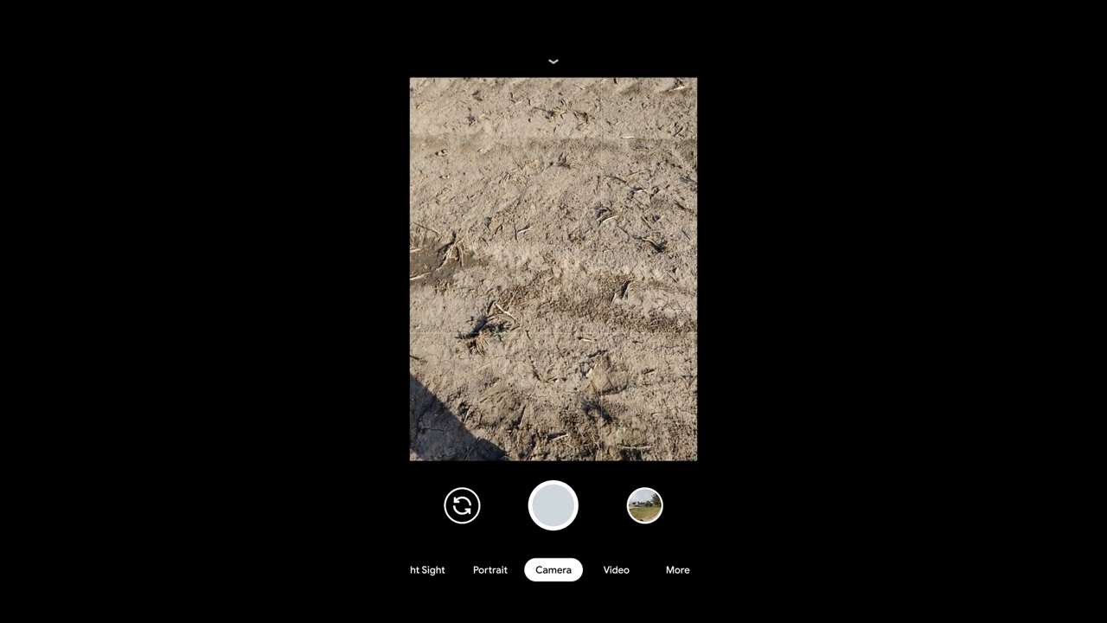
Shoot a full 360 Photo Sphere of the dirt field and exit the camera
{"action": "left_click", "coordinate": [678, 570]}
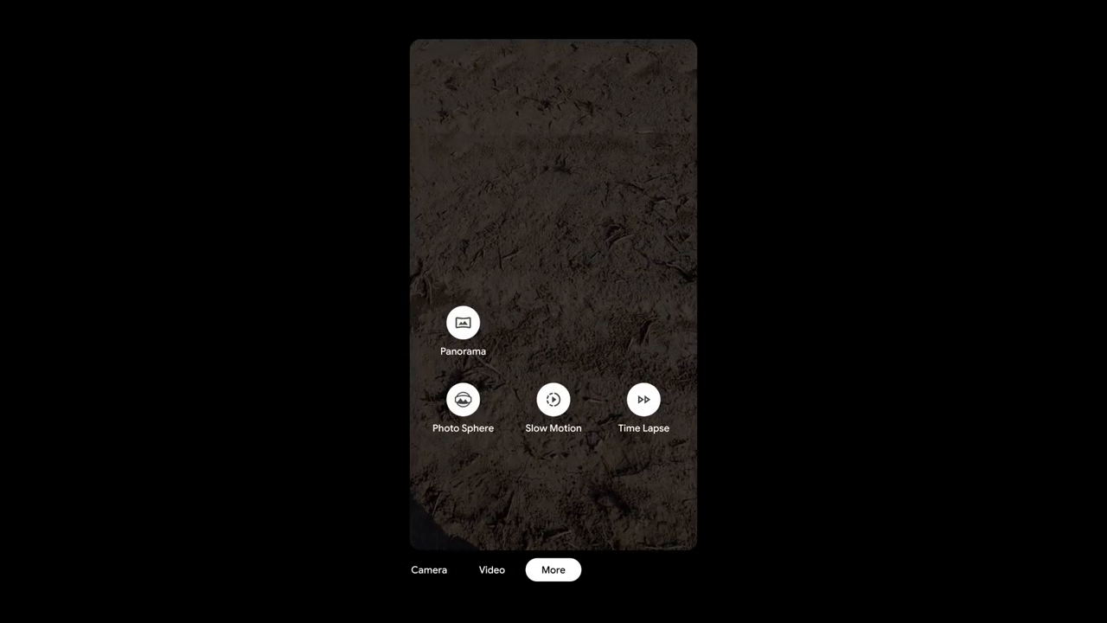
{"action": "left_click", "coordinate": [463, 399]}
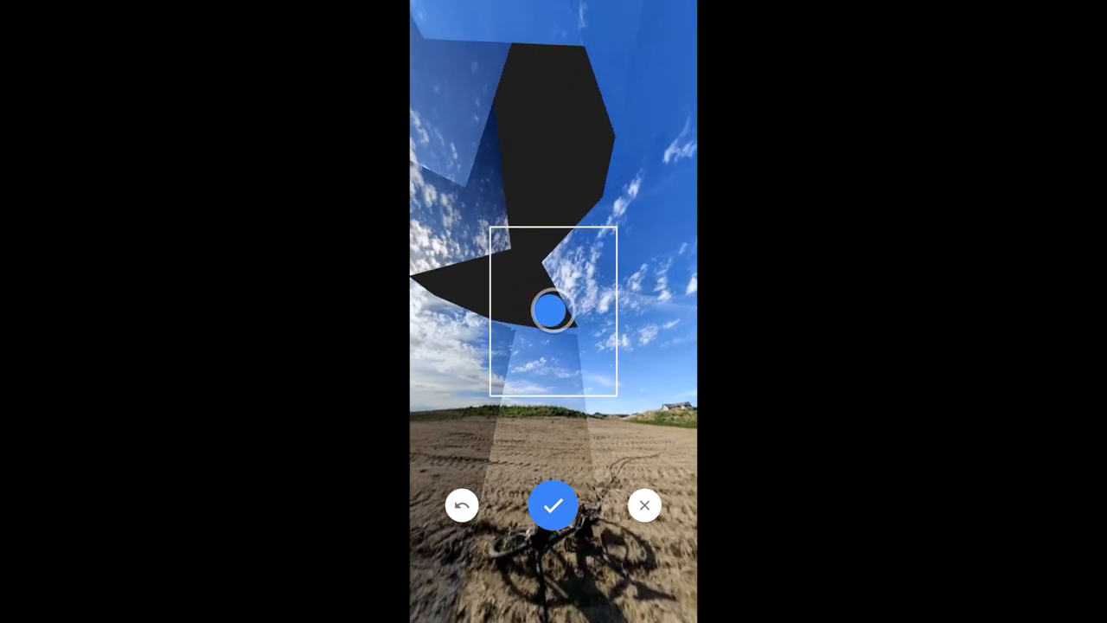
{"action": "left_click_drag", "start_coordinate": [554, 311], "coordinate": [554, 242]}
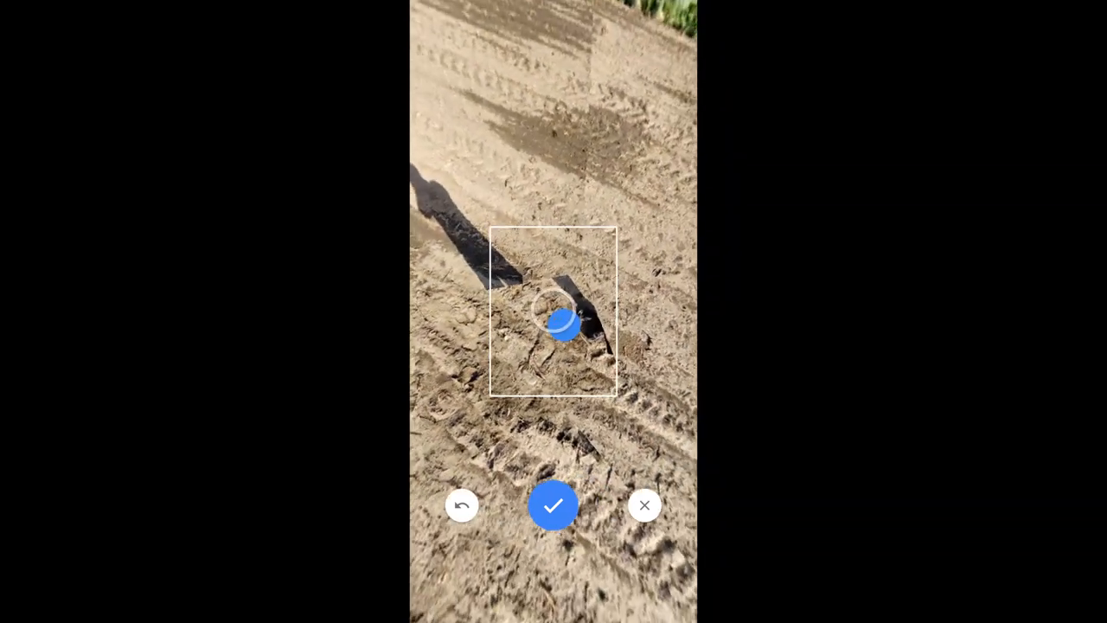
{"action": "left_click", "coordinate": [554, 505]}
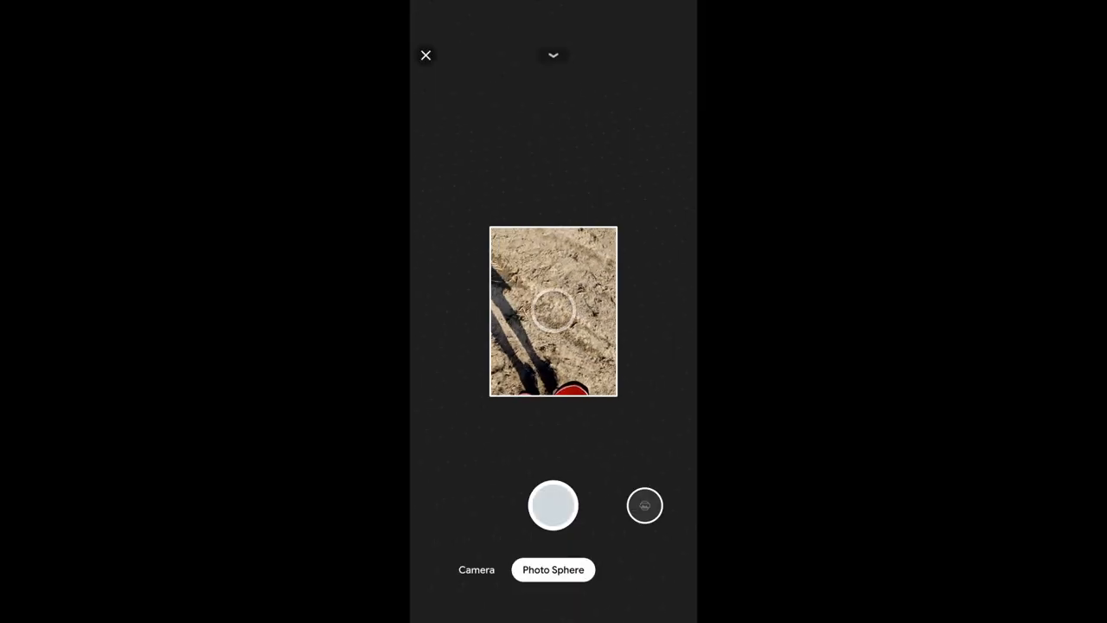
{"action": "left_click", "coordinate": [552, 505]}
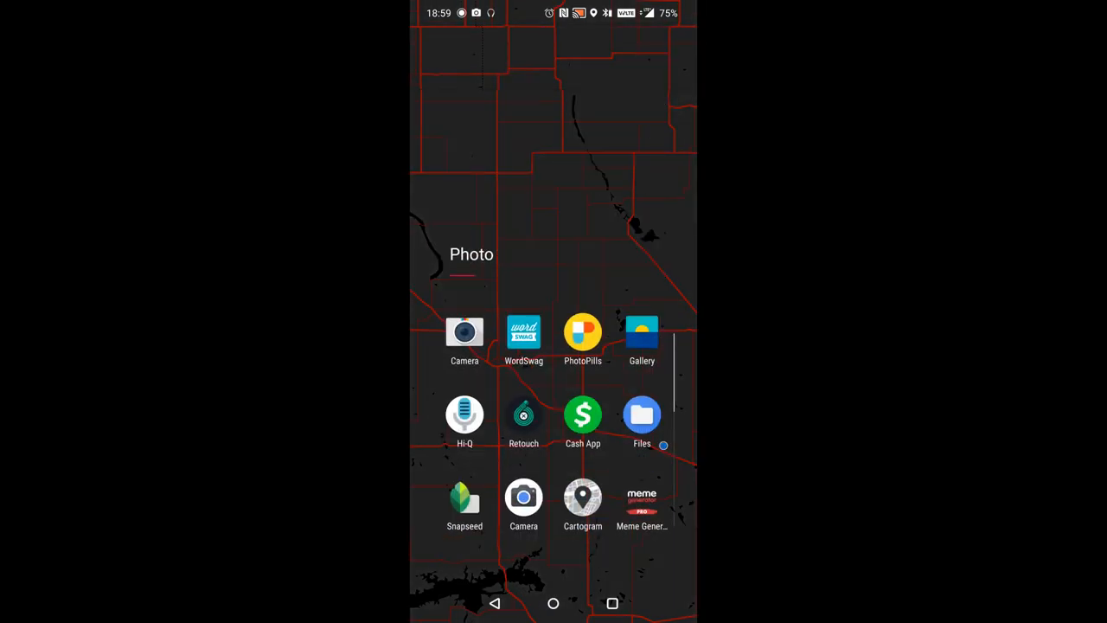
Open the field photo sphere in TouchRetouch and brush away the photographer's shadow
{"action": "left_click", "coordinate": [523, 414]}
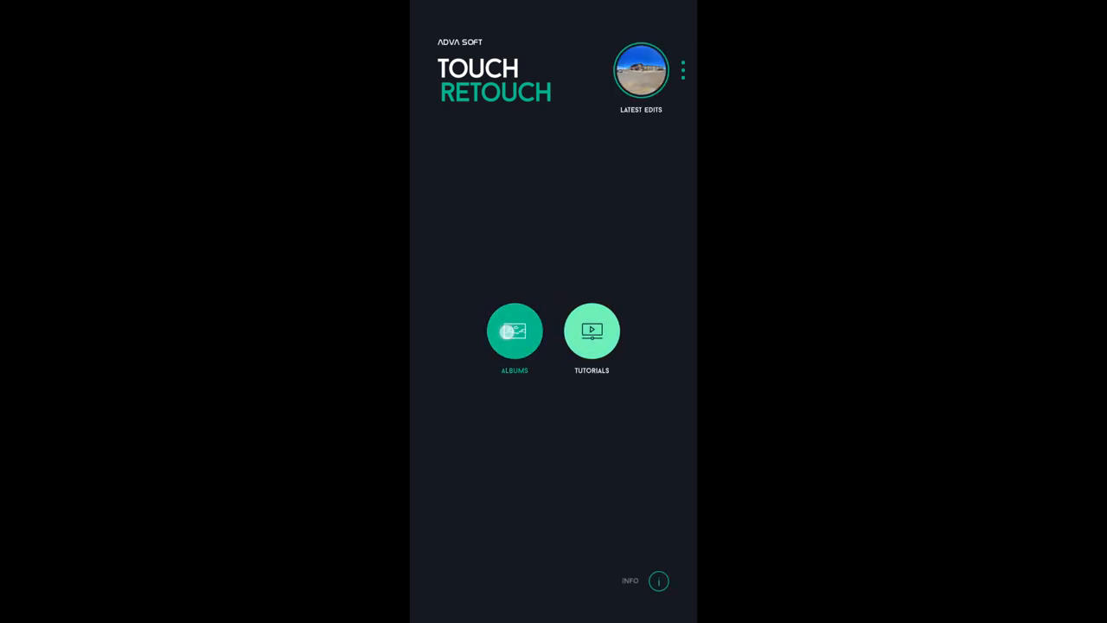
{"action": "left_click", "coordinate": [514, 332]}
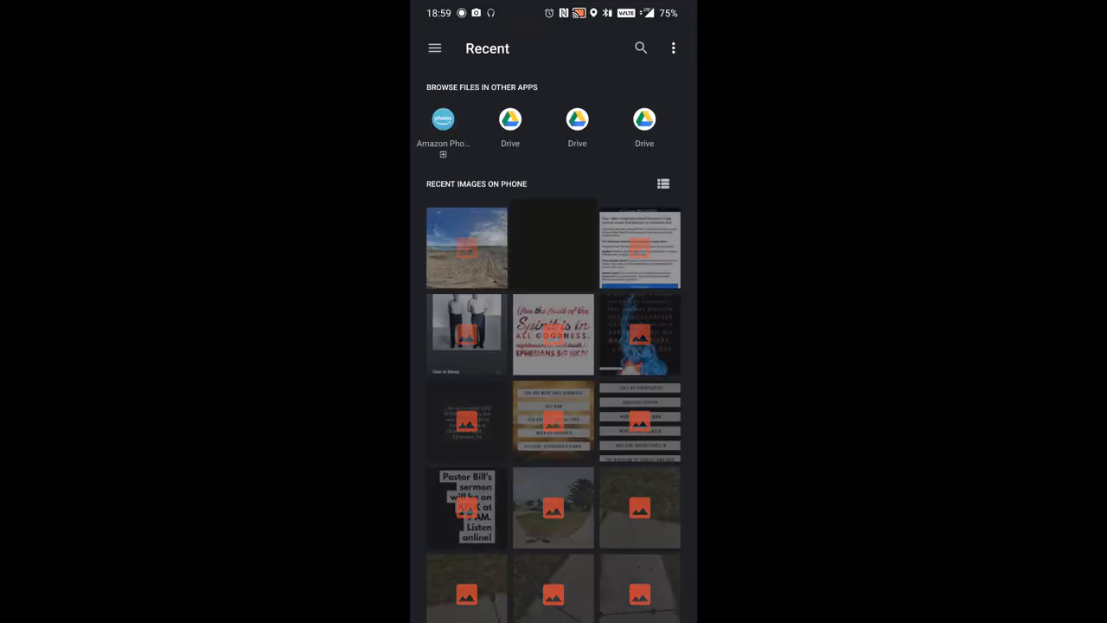
{"action": "left_click", "coordinate": [467, 247]}
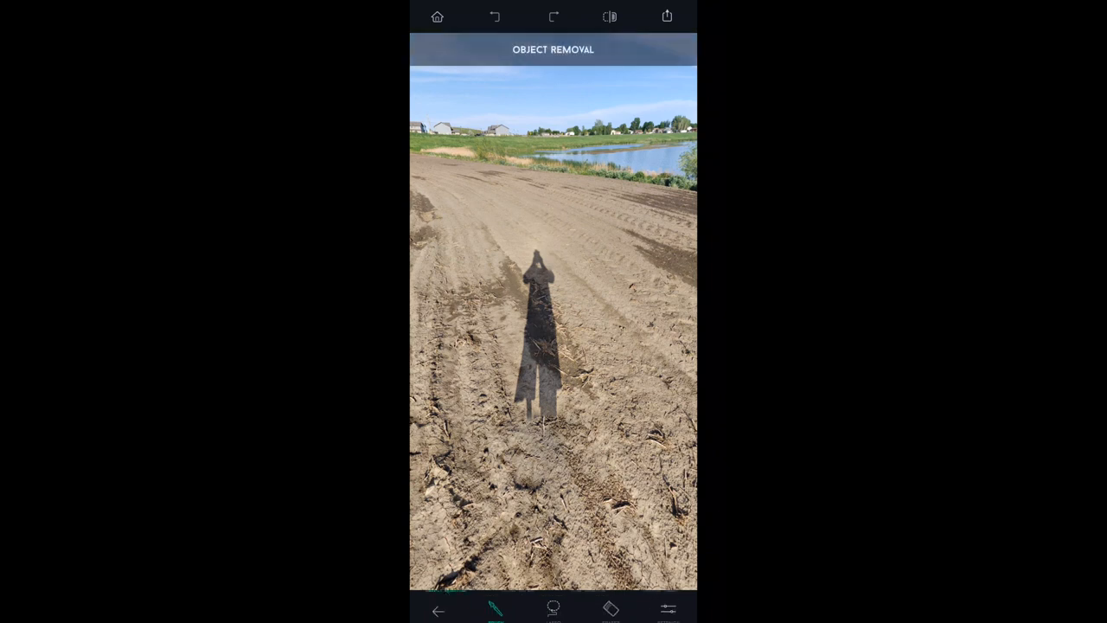
{"action": "left_click_drag", "start_coordinate": [537, 259], "coordinate": [553, 416]}
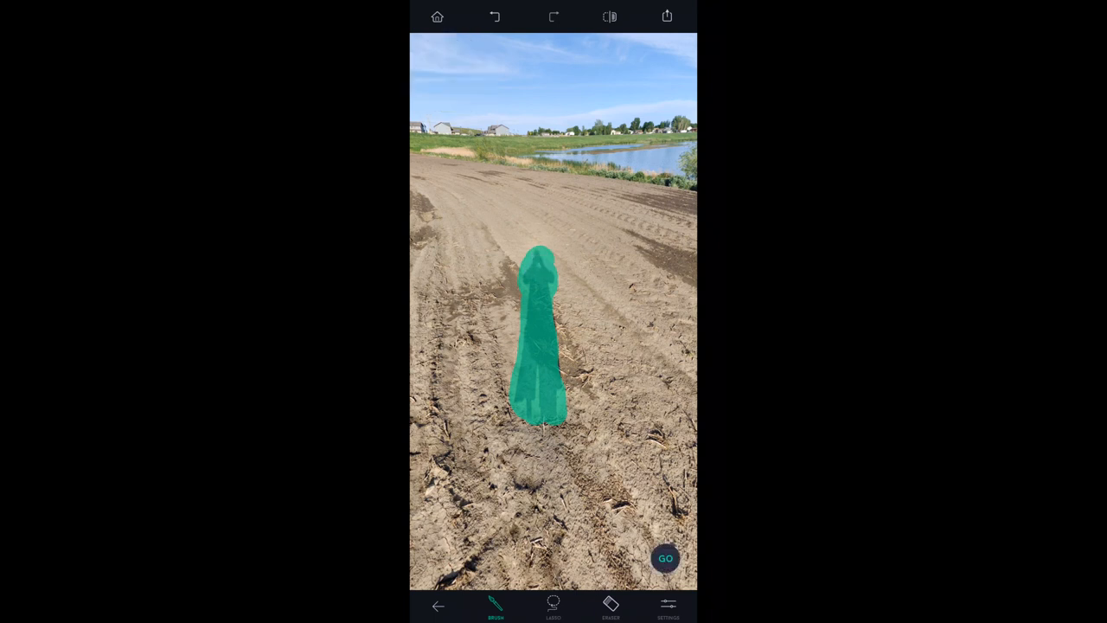
{"action": "left_click", "coordinate": [665, 558]}
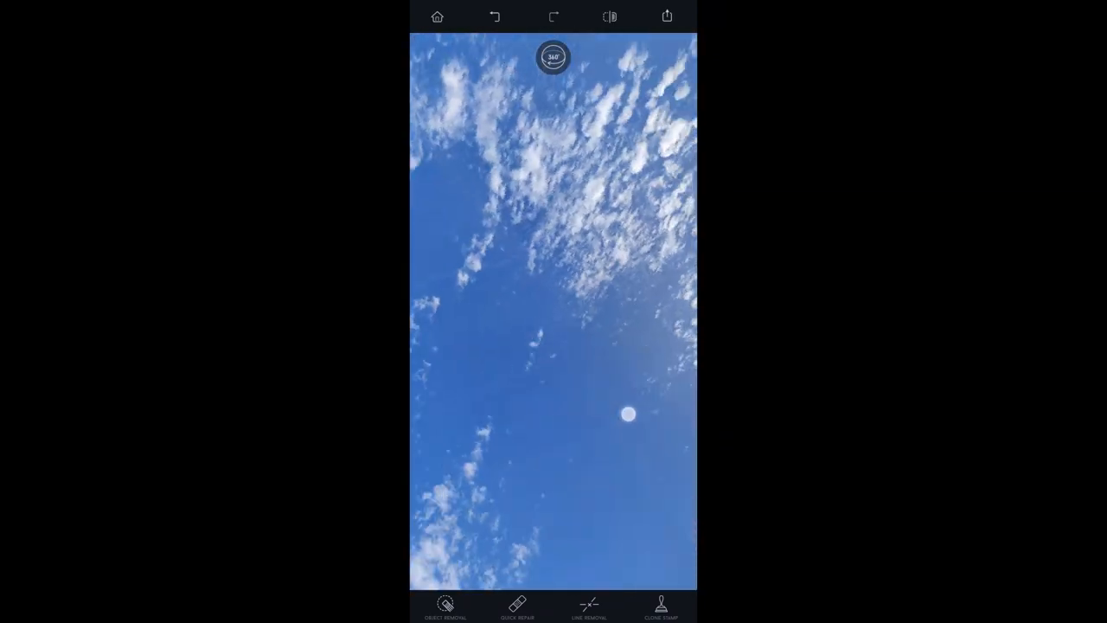
Inspect the retouched ground in the 360 view and export the sphere as a copy
{"action": "left_click_drag", "start_coordinate": [627, 414], "coordinate": [506, 420]}
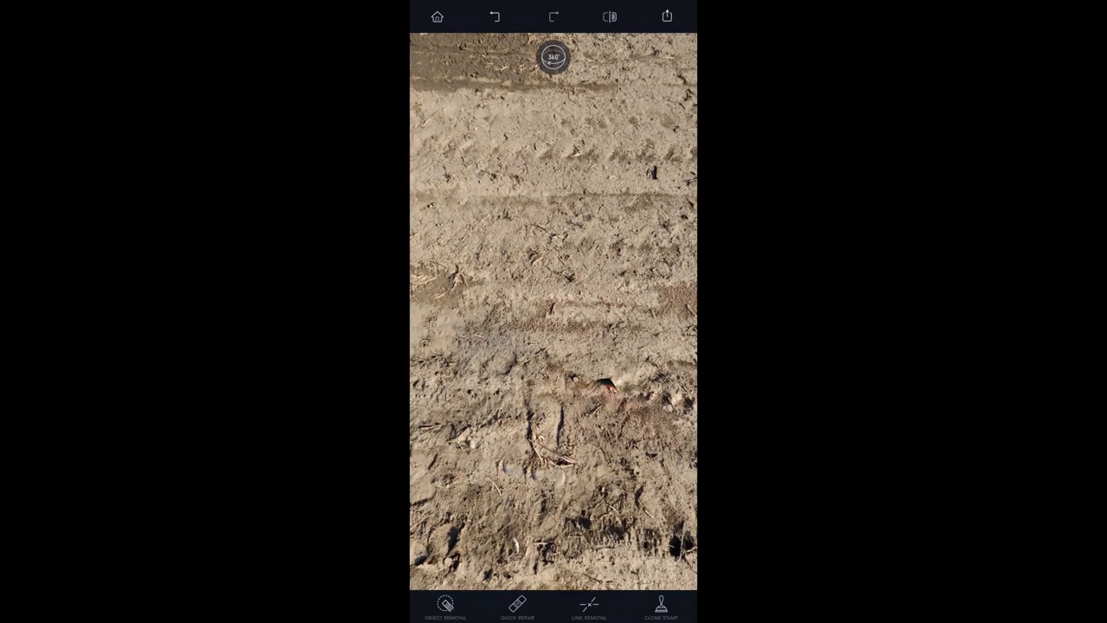
{"action": "left_click_drag", "start_coordinate": [553, 346], "coordinate": [553, 173]}
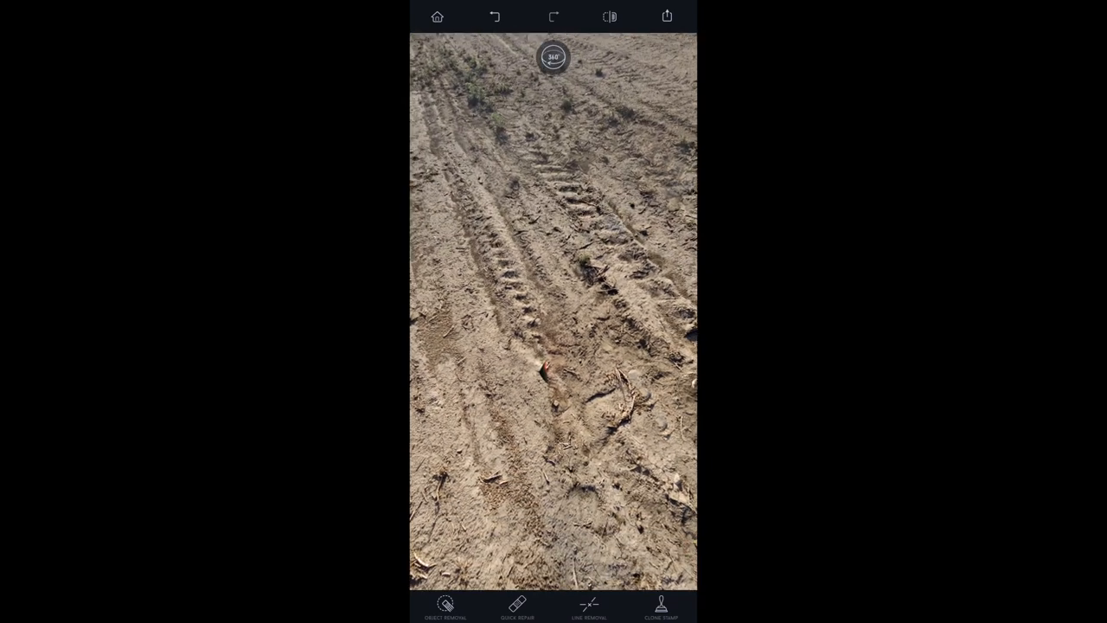
{"action": "left_click", "coordinate": [517, 606]}
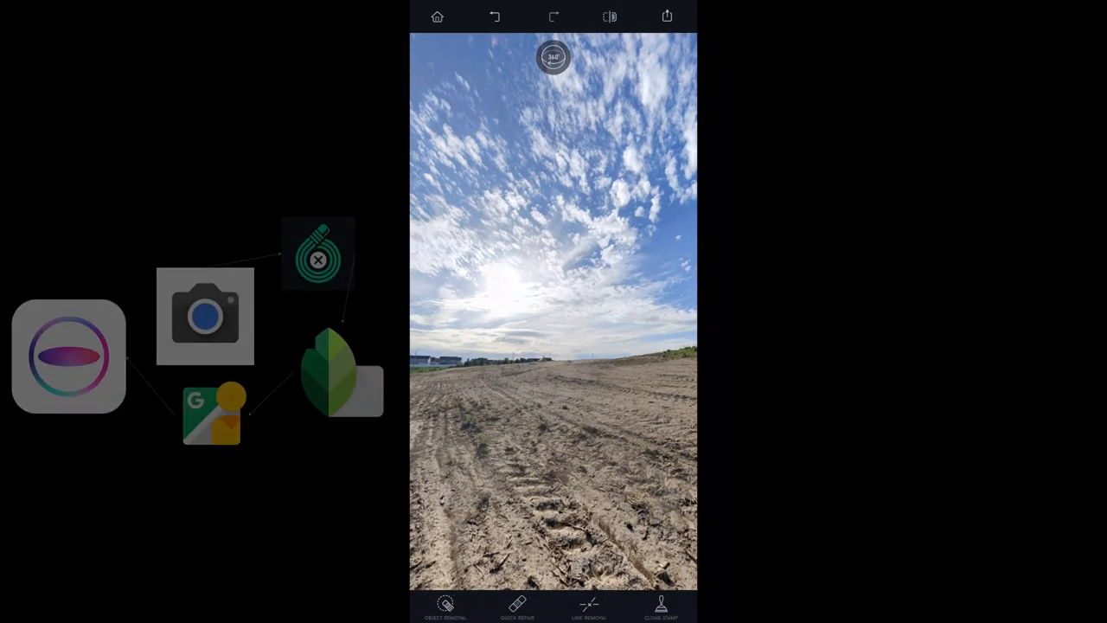
{"action": "left_click", "coordinate": [667, 15]}
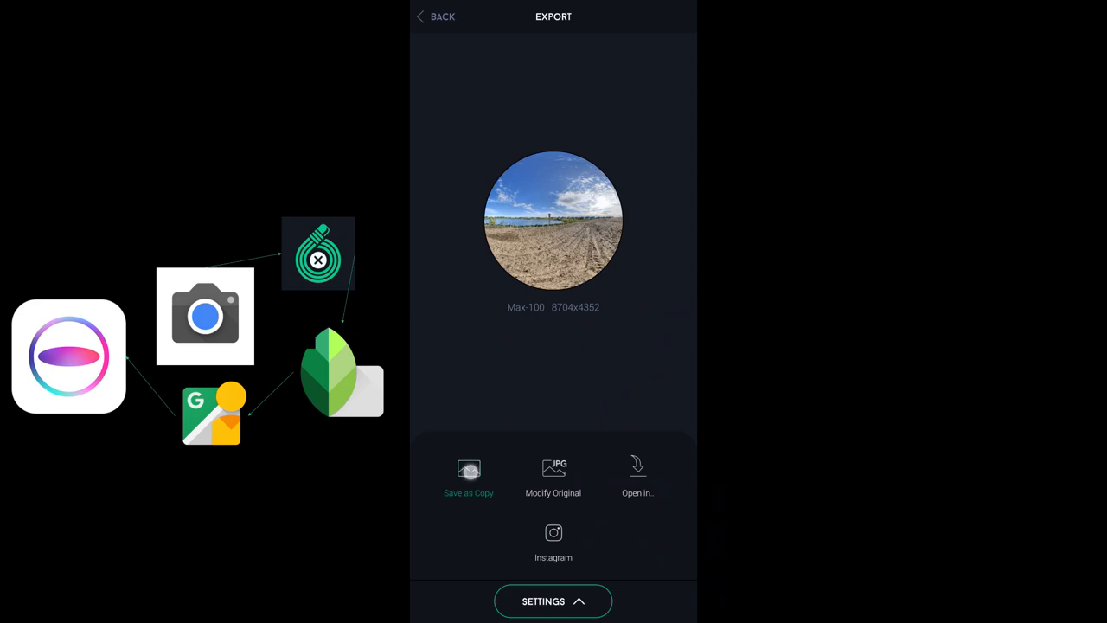
{"action": "left_click", "coordinate": [468, 476]}
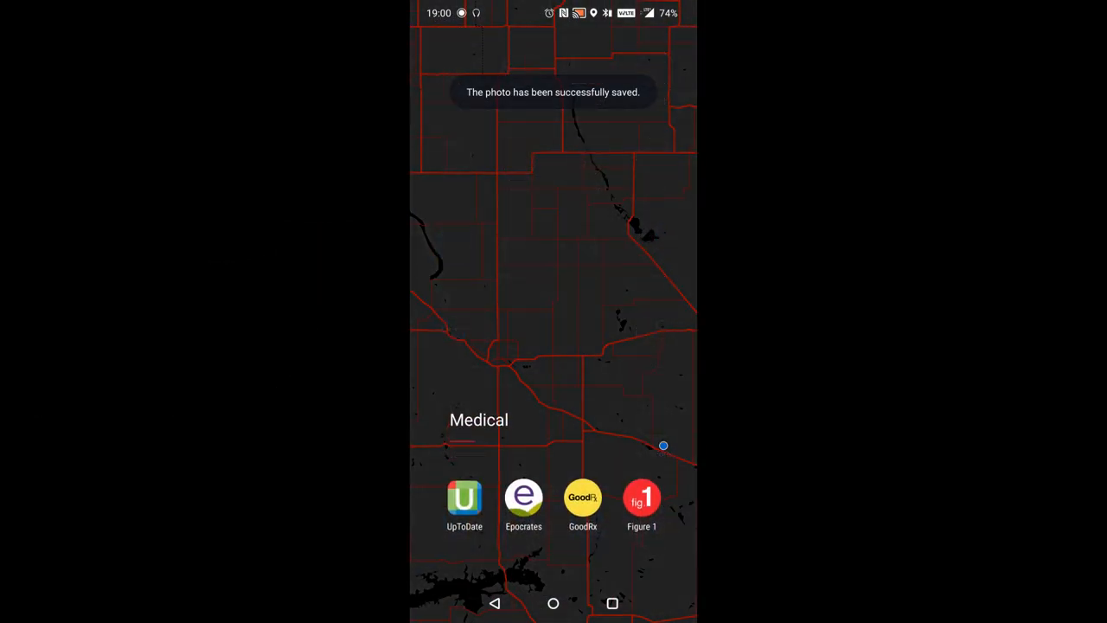
Apply and keep Snapseed's Accentuate look on the field panorama
{"action": "scroll", "scroll_direction": "left", "scroll_amount": 3}
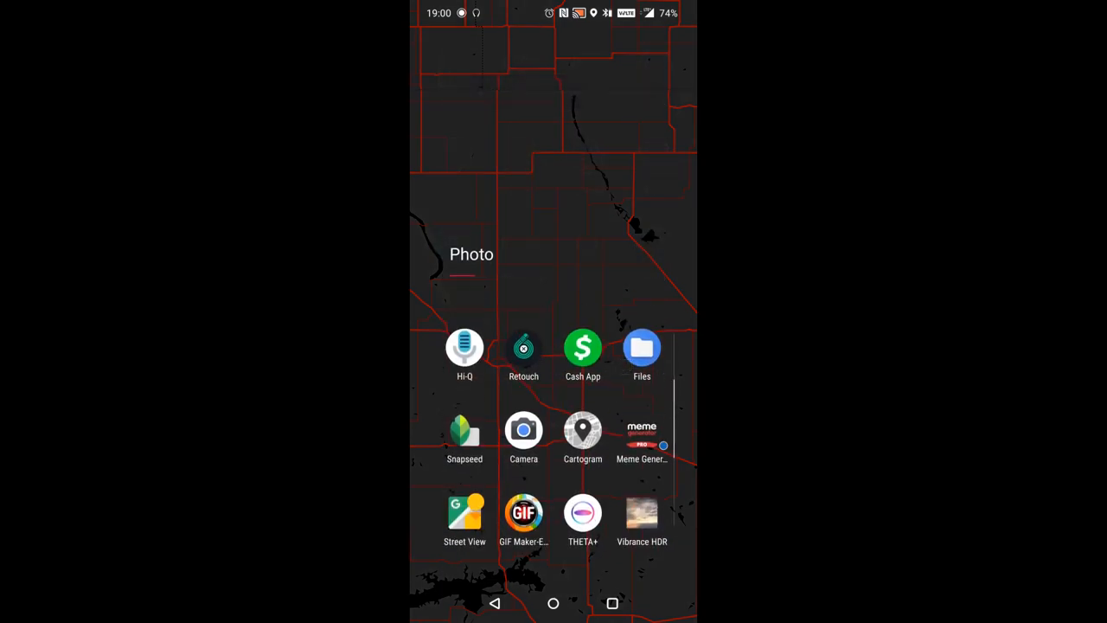
{"action": "left_click", "coordinate": [641, 350]}
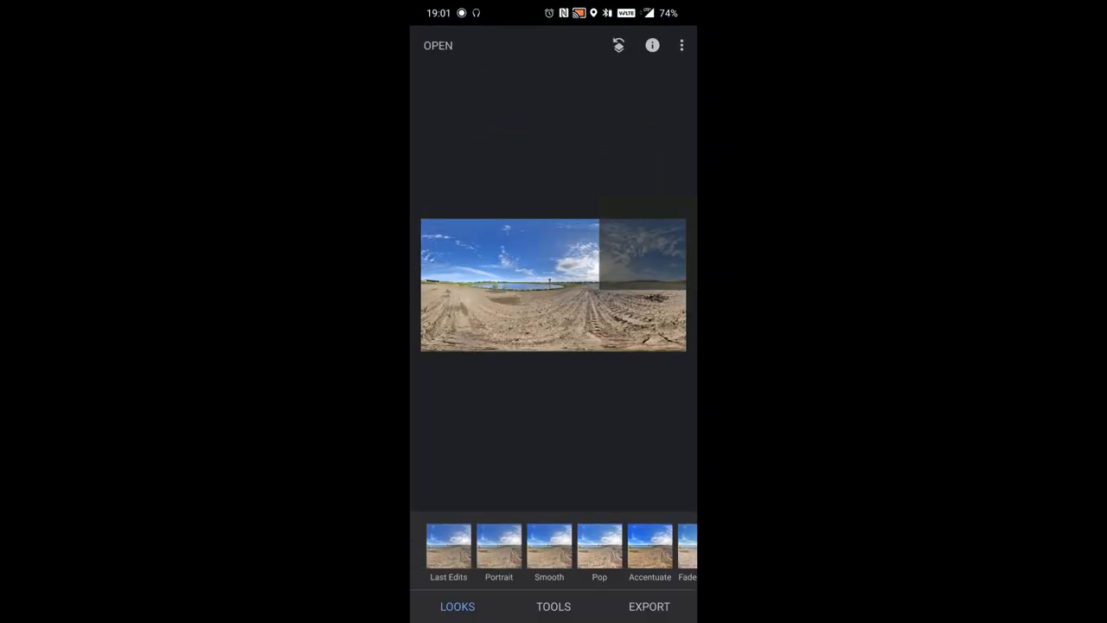
{"action": "left_click", "coordinate": [649, 546]}
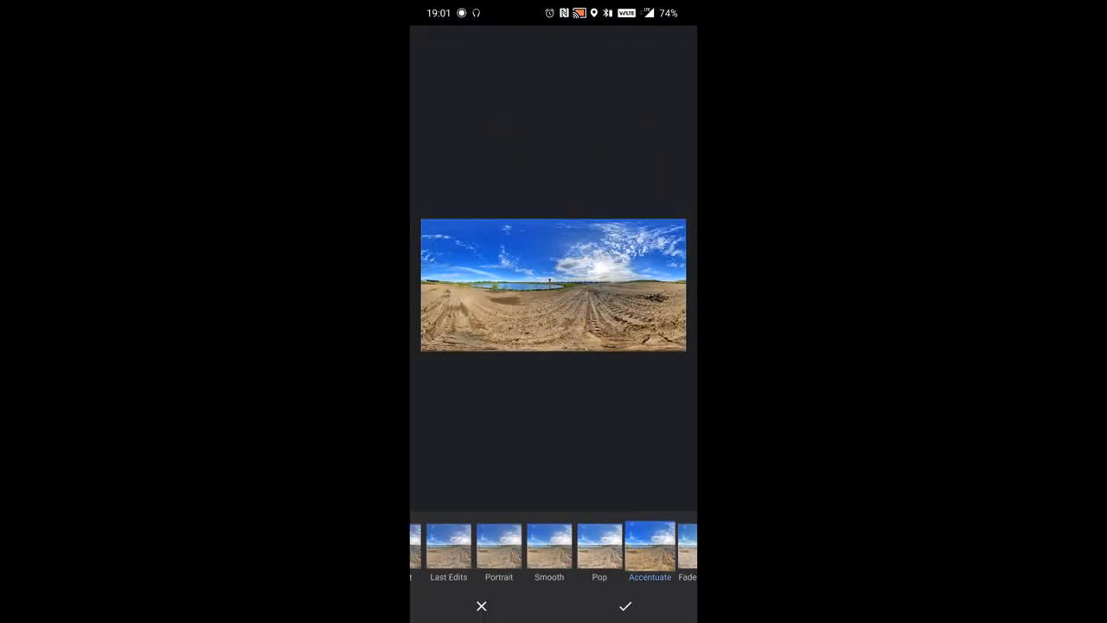
{"action": "left_click", "coordinate": [625, 605]}
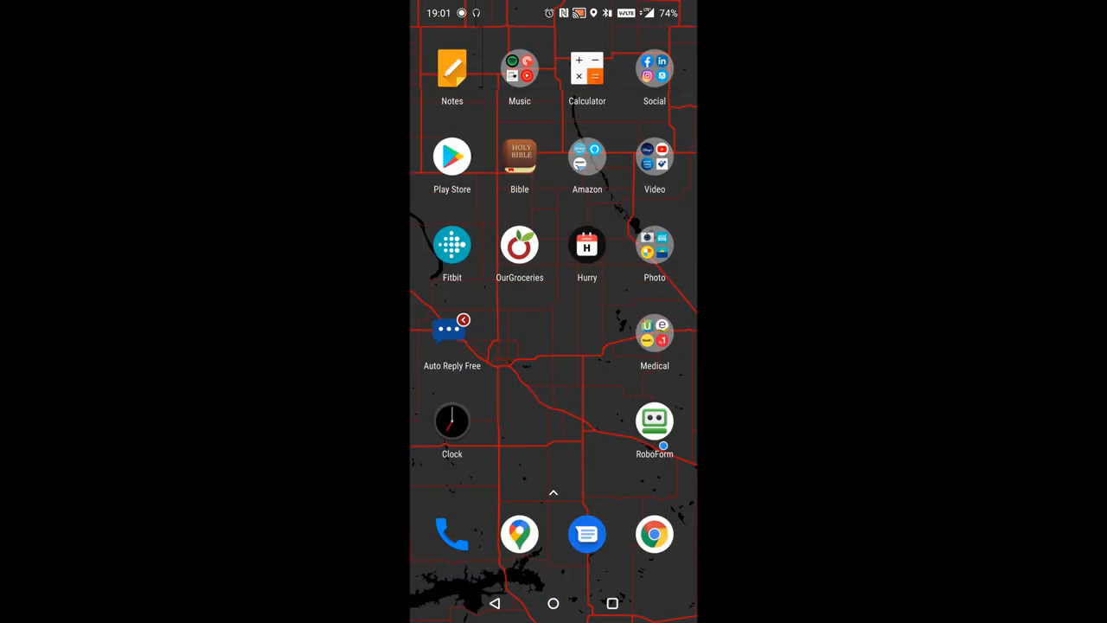
Launch Street View and import the field photo sphere
{"action": "left_click", "coordinate": [655, 245]}
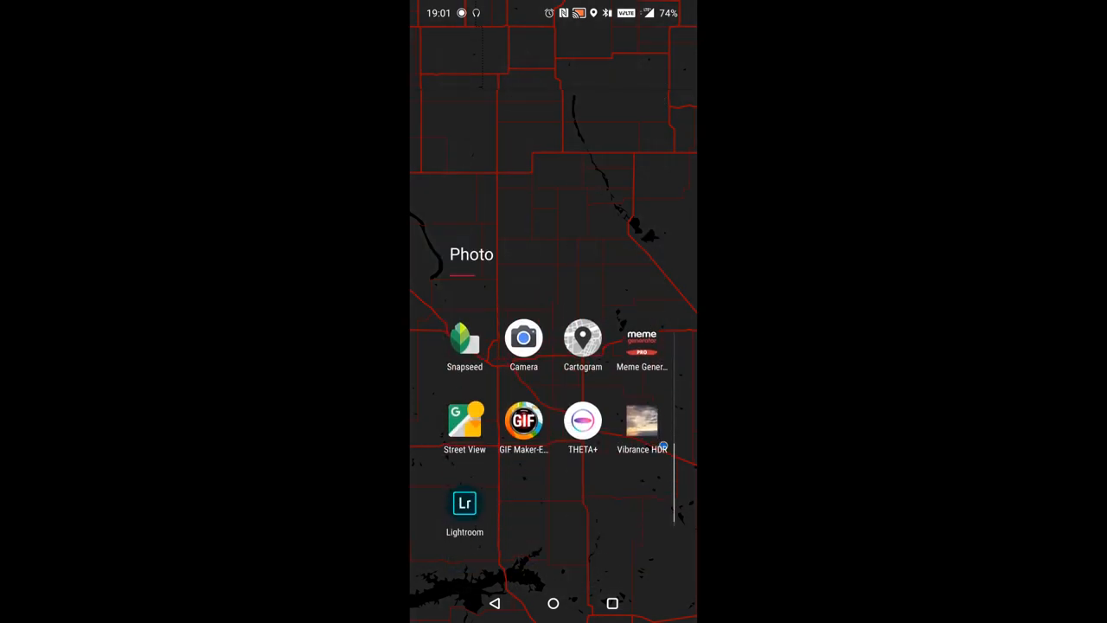
{"action": "left_click", "coordinate": [464, 421]}
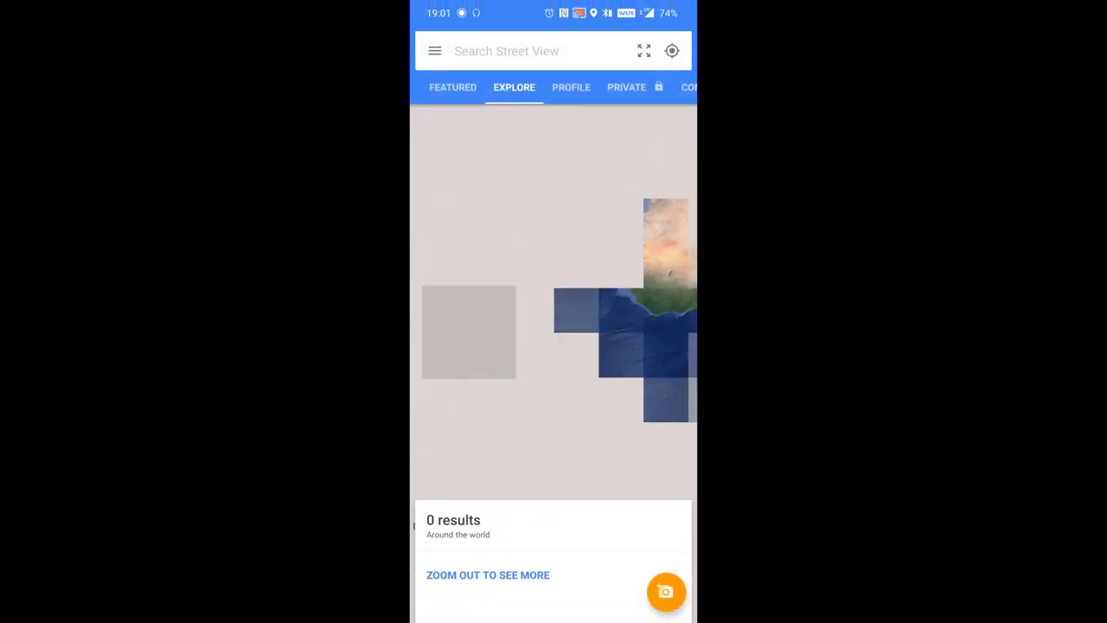
{"action": "left_click", "coordinate": [666, 592]}
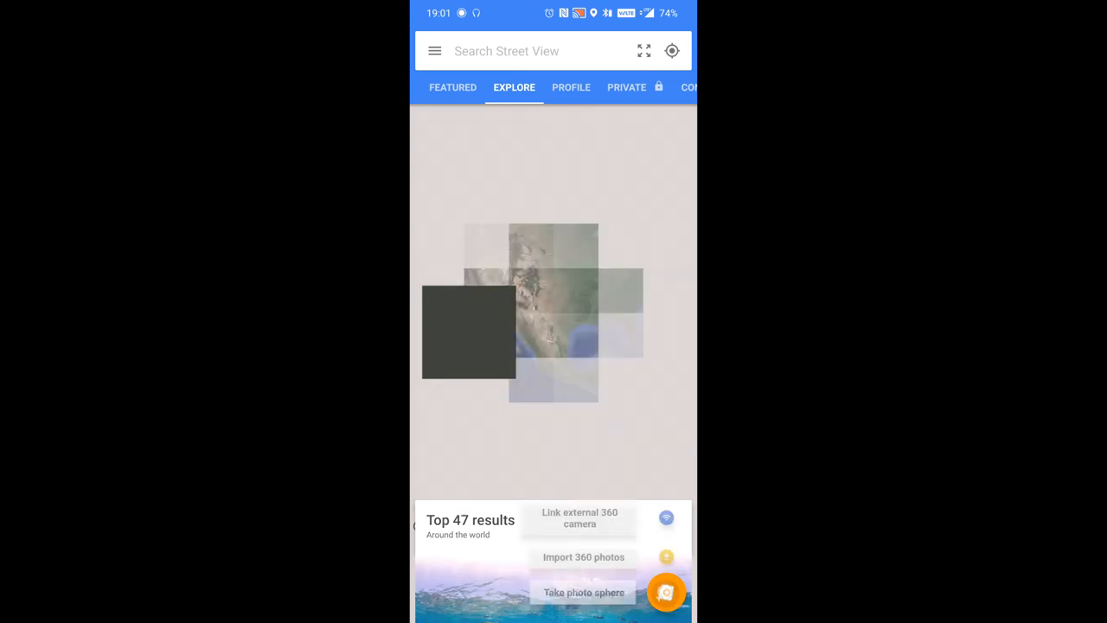
{"action": "left_click", "coordinate": [583, 557]}
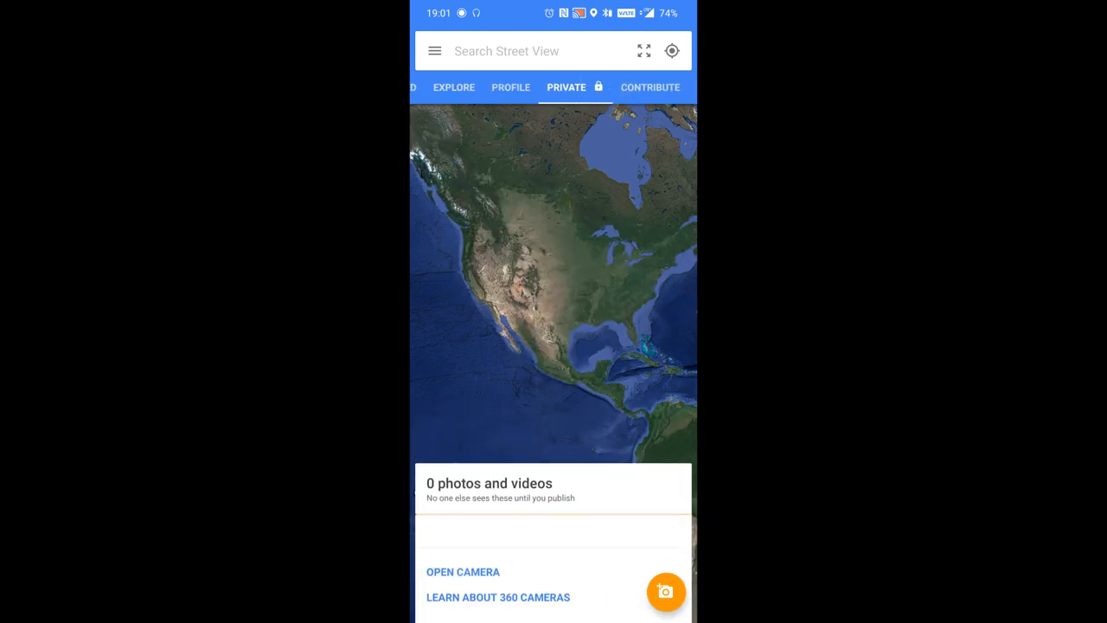
Find the sphere among private photos and tag its location as Minot
{"action": "left_click", "coordinate": [511, 87]}
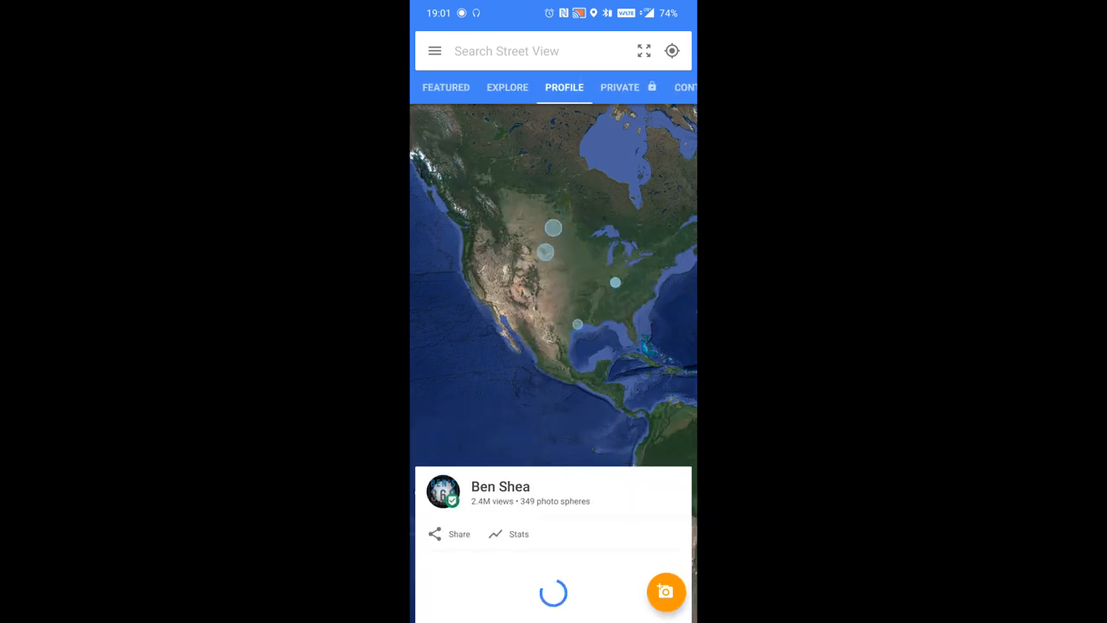
{"action": "left_click", "coordinate": [566, 87]}
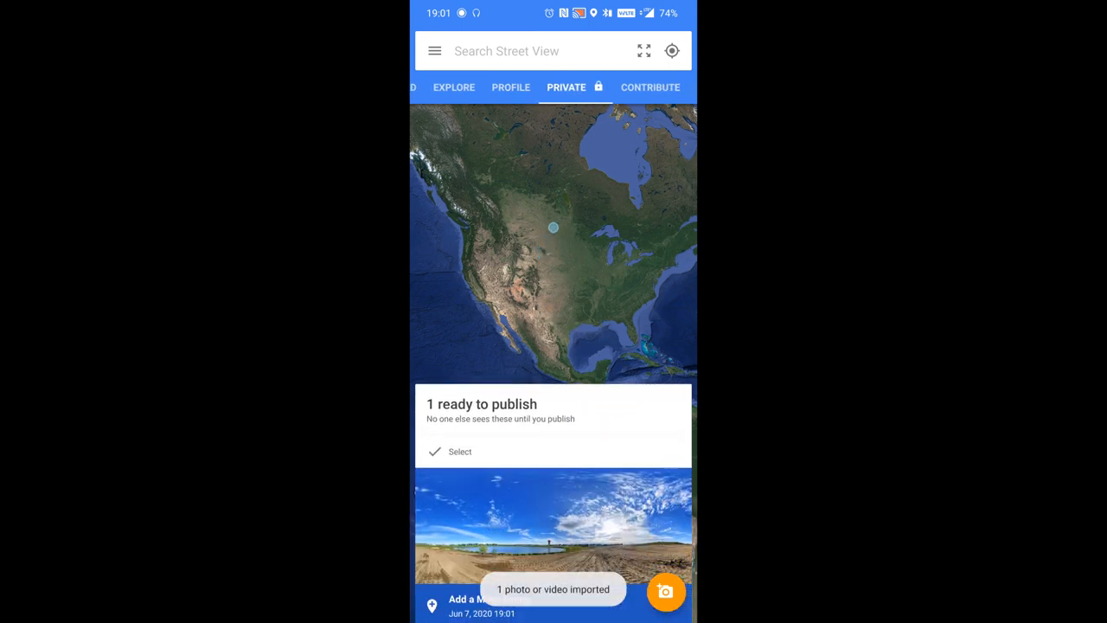
{"action": "type", "text": "minit"}
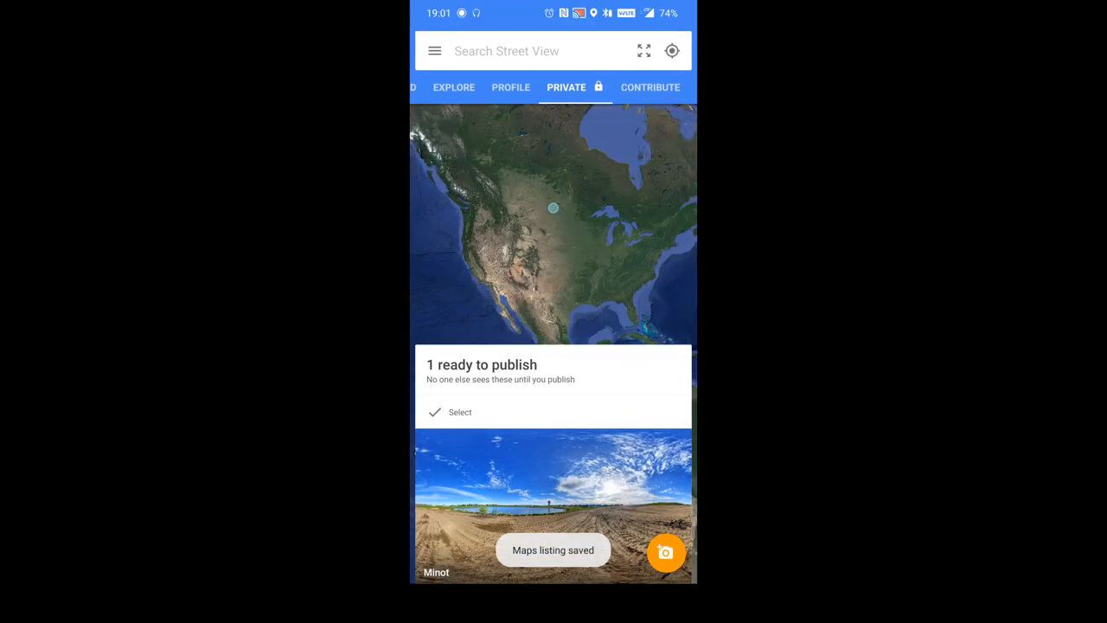
Verify the Minot placement on satellite imagery, then view the sphere full-screen
{"action": "left_click", "coordinate": [554, 506]}
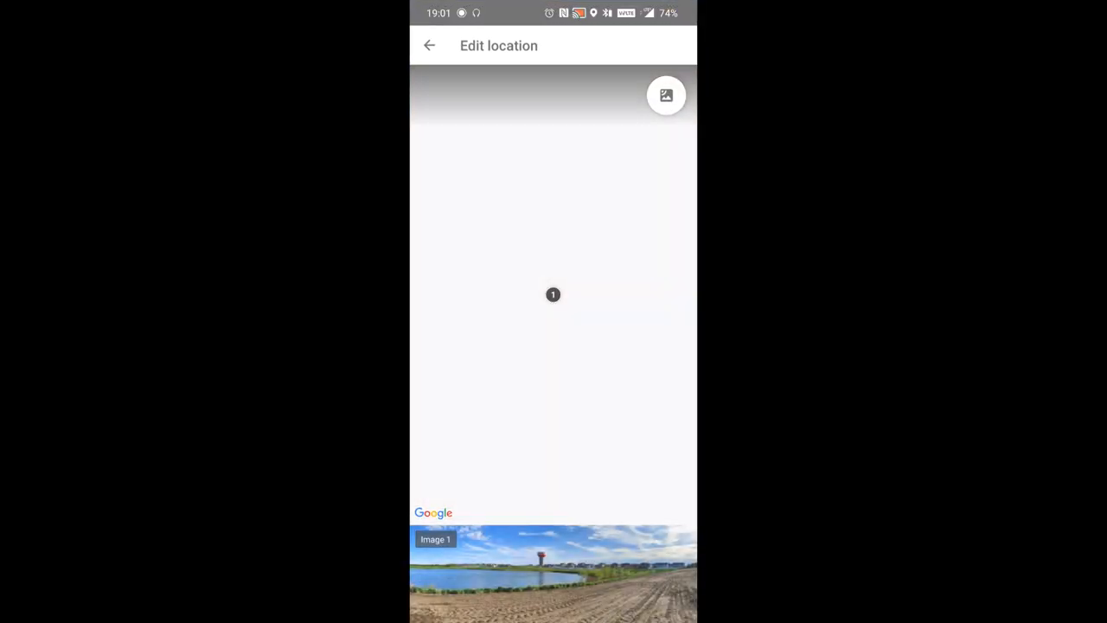
{"action": "left_click", "coordinate": [666, 95]}
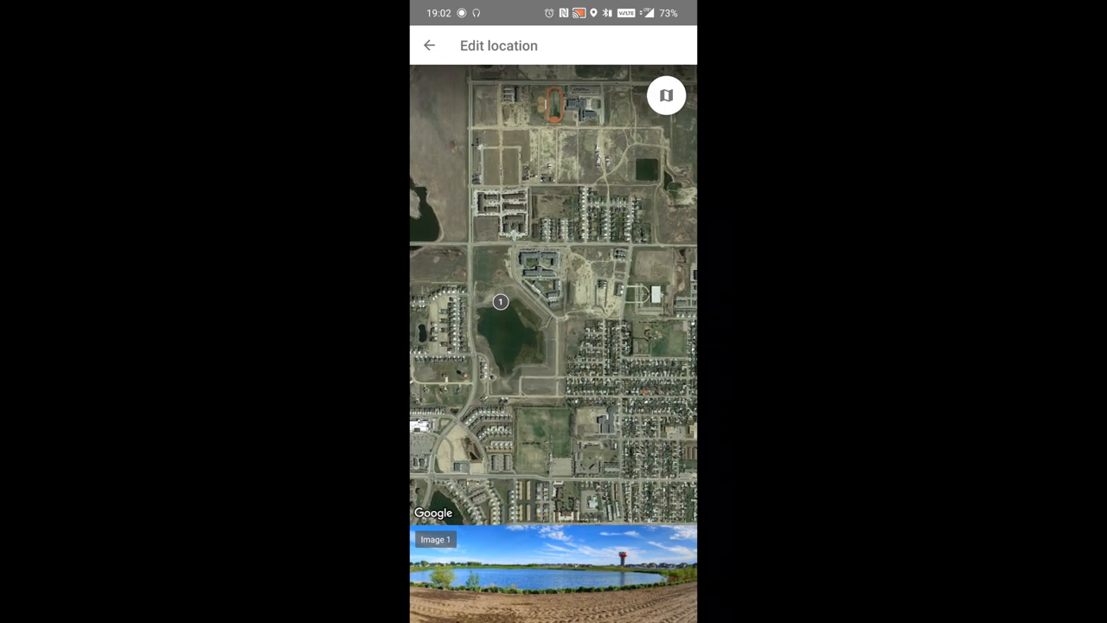
{"action": "left_click", "coordinate": [554, 571]}
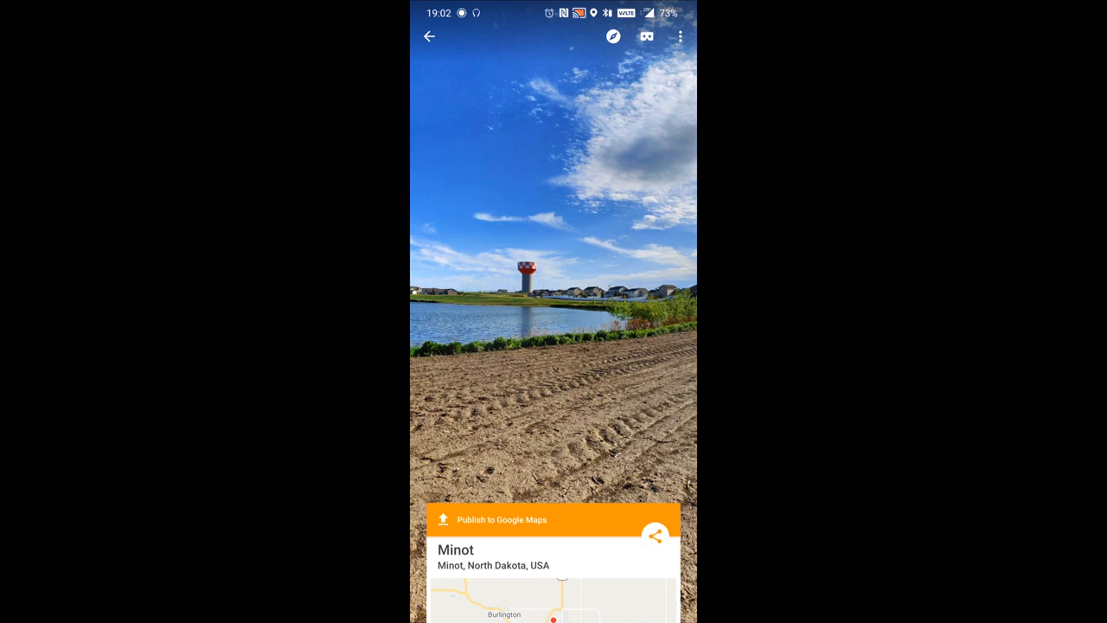
{"action": "left_click", "coordinate": [430, 36]}
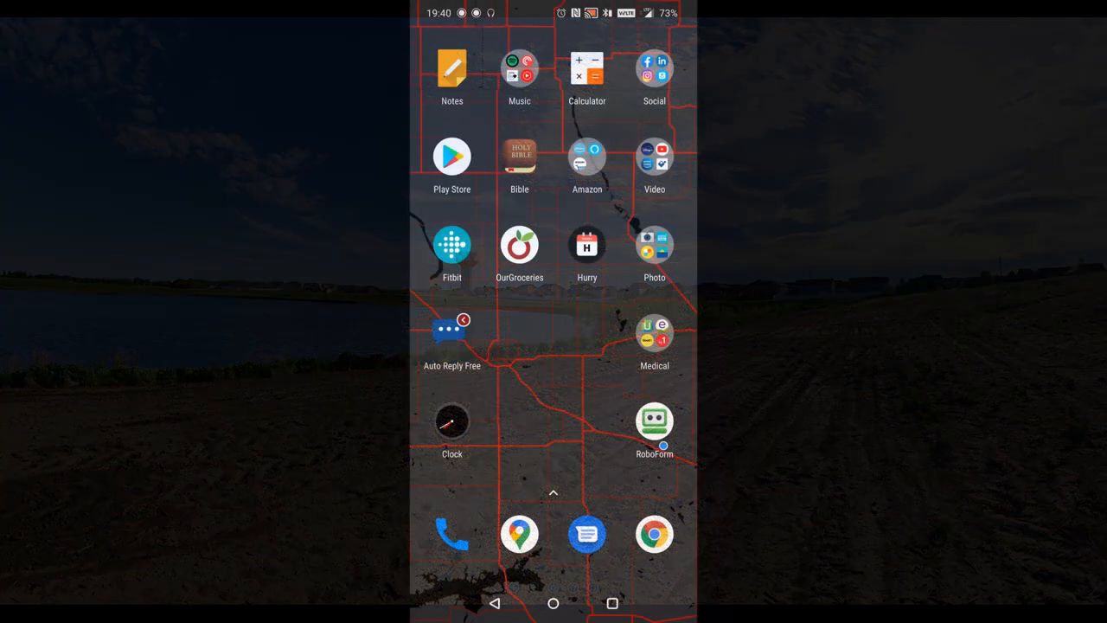
Launch THETA+ and open the June 7, 2020 lake and water tower sphere
{"action": "left_click", "coordinate": [655, 245]}
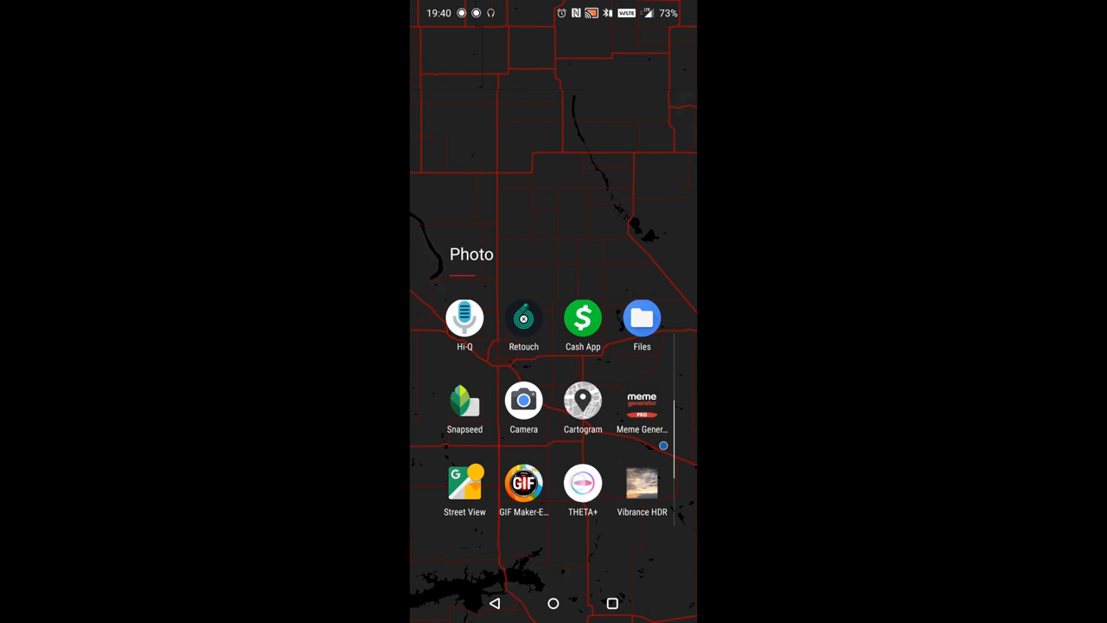
{"action": "left_click", "coordinate": [582, 483]}
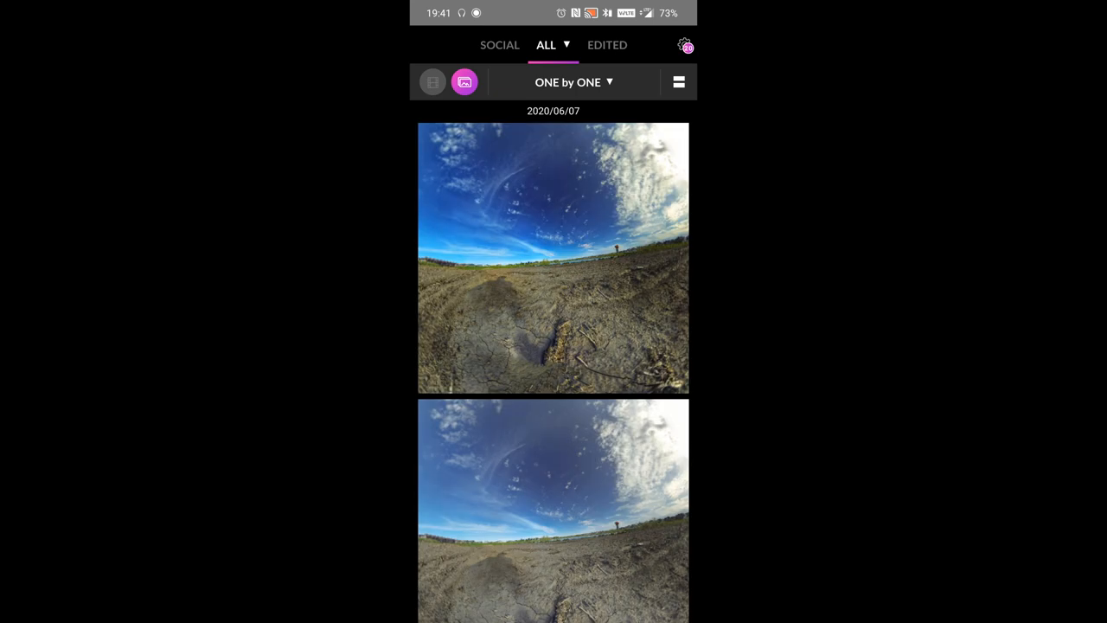
{"action": "scroll", "scroll_direction": "up", "scroll_amount": 3}
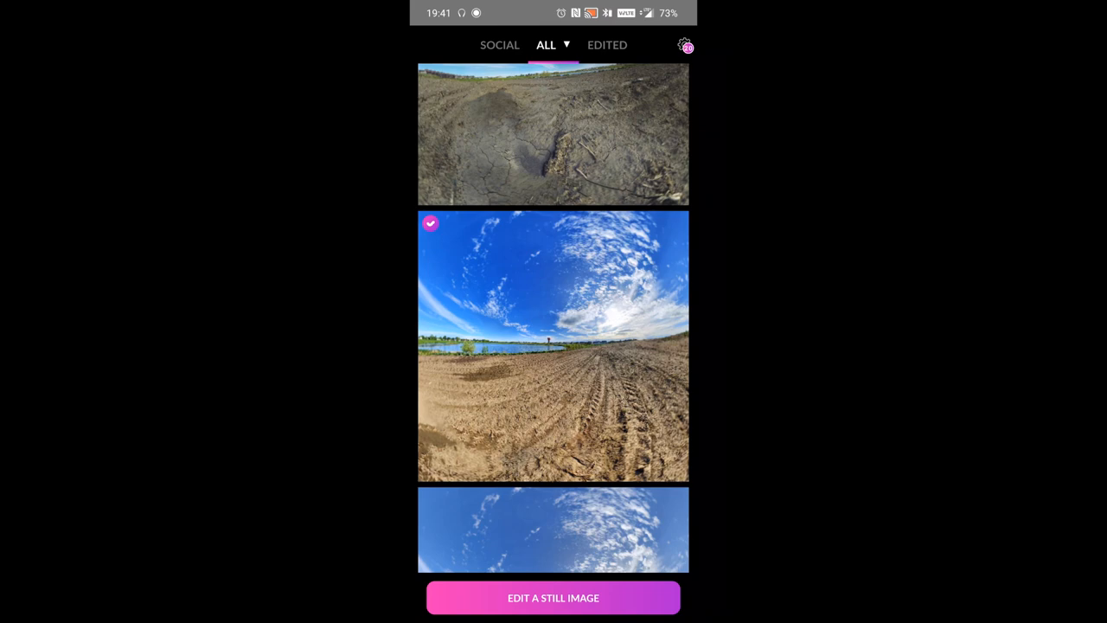
{"action": "left_click", "coordinate": [552, 346]}
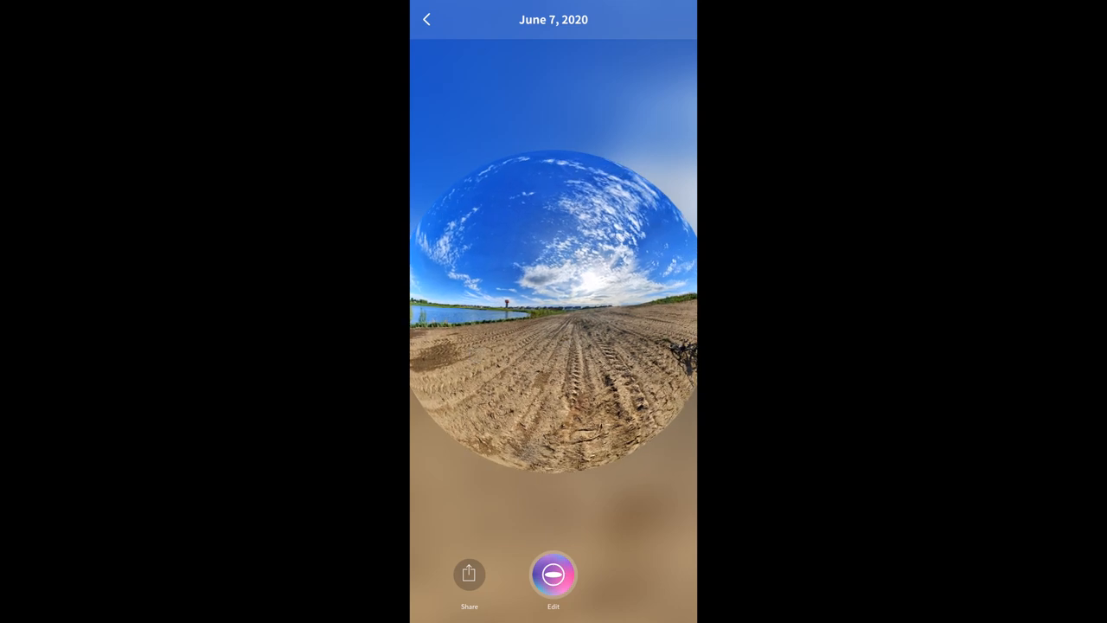
Apply the Little Planet projection and save it to the gallery
{"action": "left_click", "coordinate": [554, 573]}
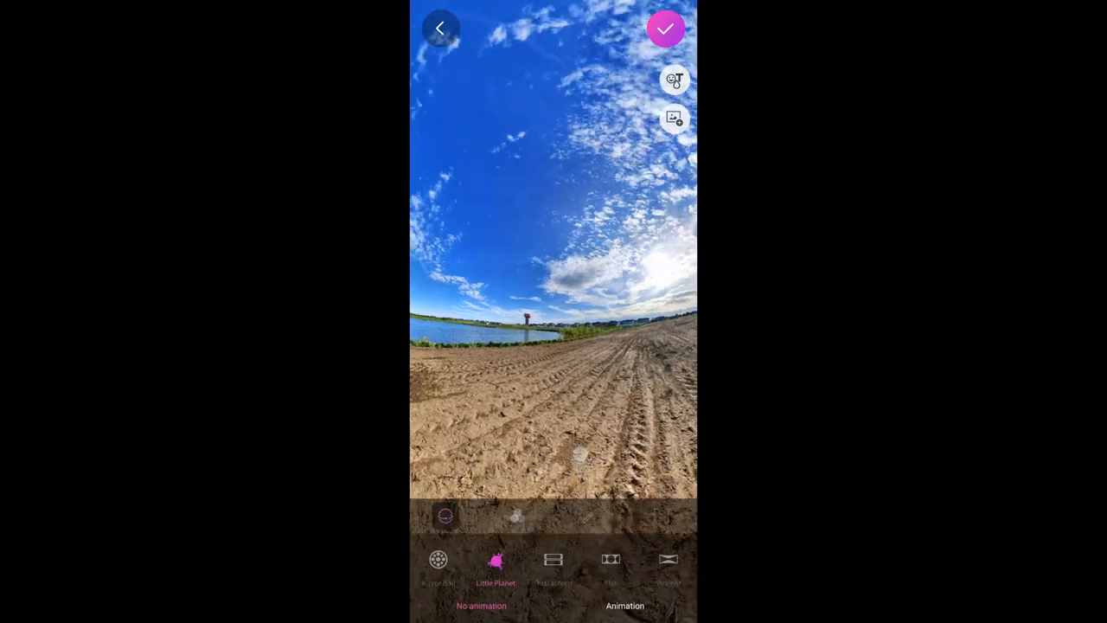
{"action": "left_click", "coordinate": [495, 560]}
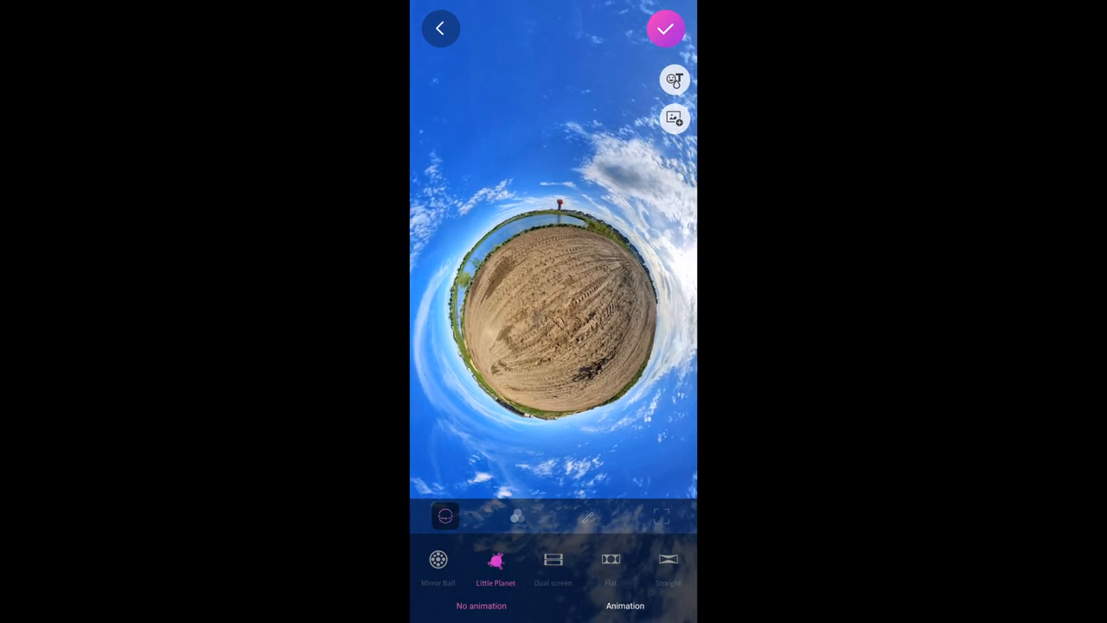
{"action": "left_click", "coordinate": [665, 28]}
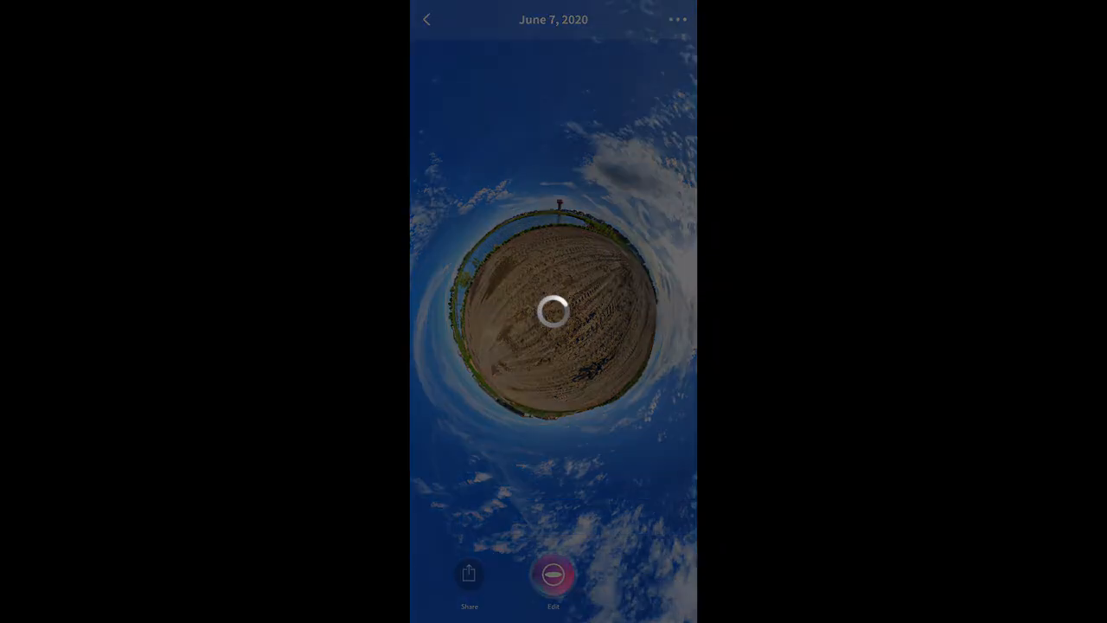
{"action": "left_click", "coordinate": [469, 572]}
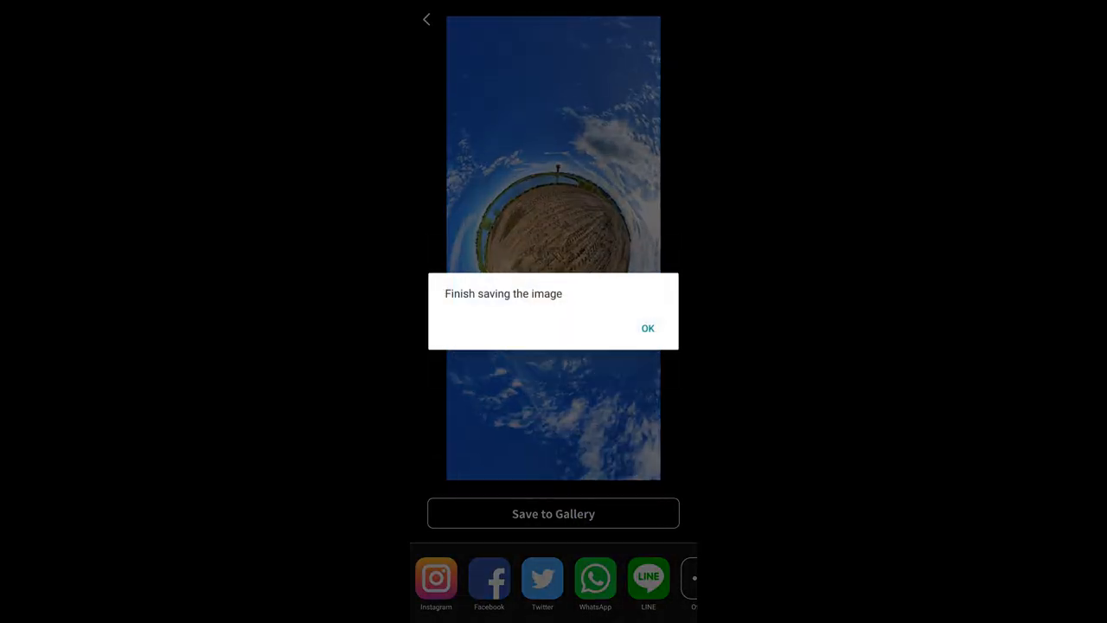
{"action": "left_click", "coordinate": [648, 328]}
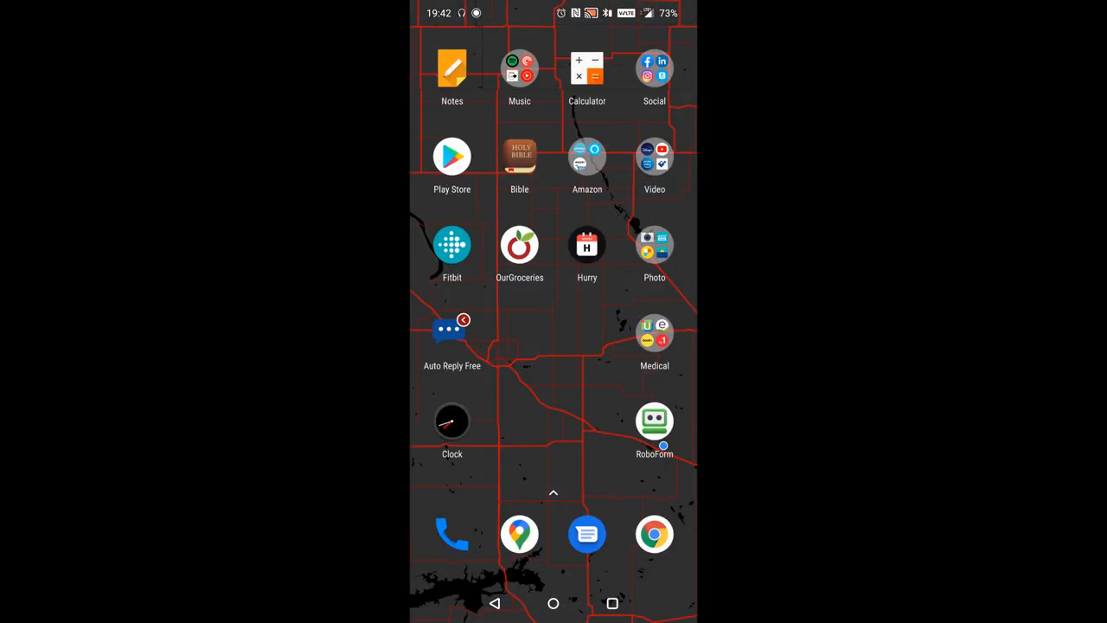
Launch Snapseed and open the saved little planet image from Recent
{"action": "left_click", "coordinate": [655, 244]}
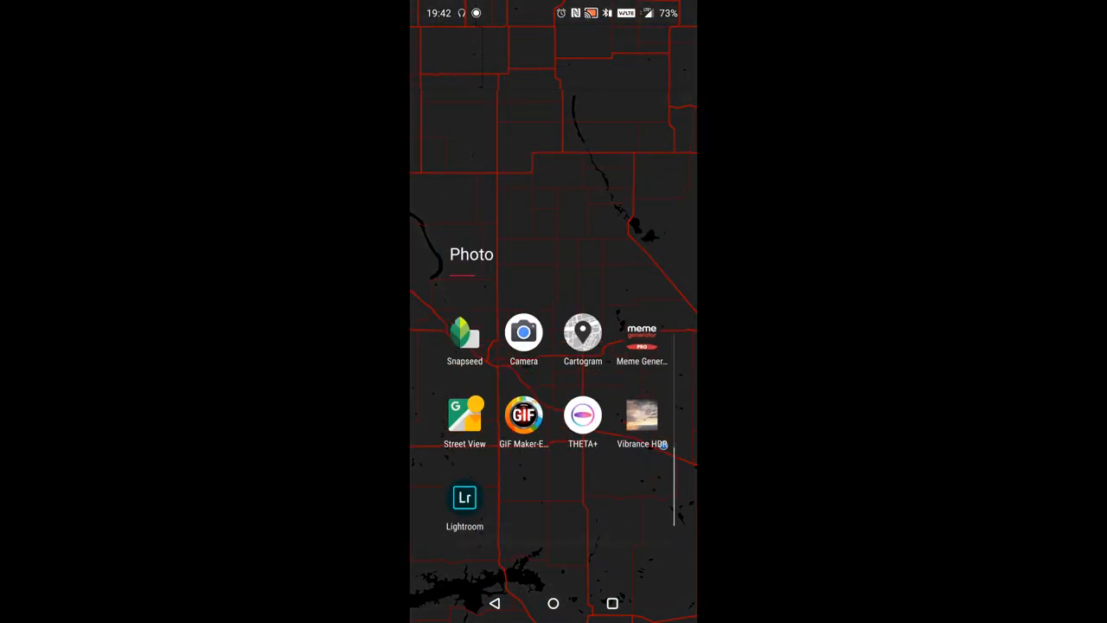
{"action": "left_click", "coordinate": [464, 332]}
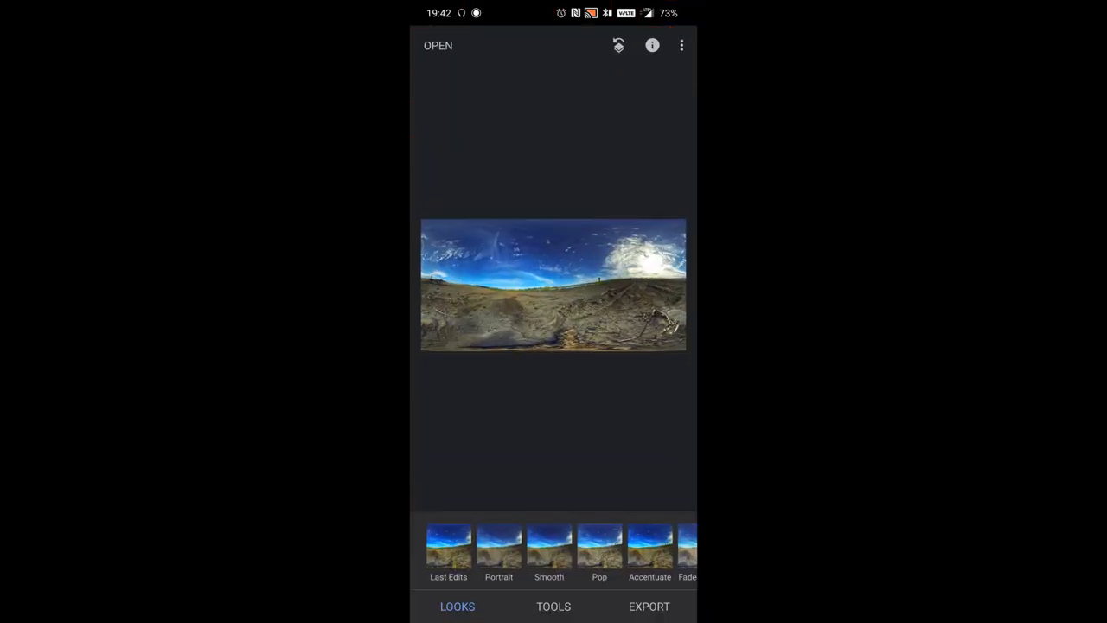
{"action": "left_click", "coordinate": [437, 45]}
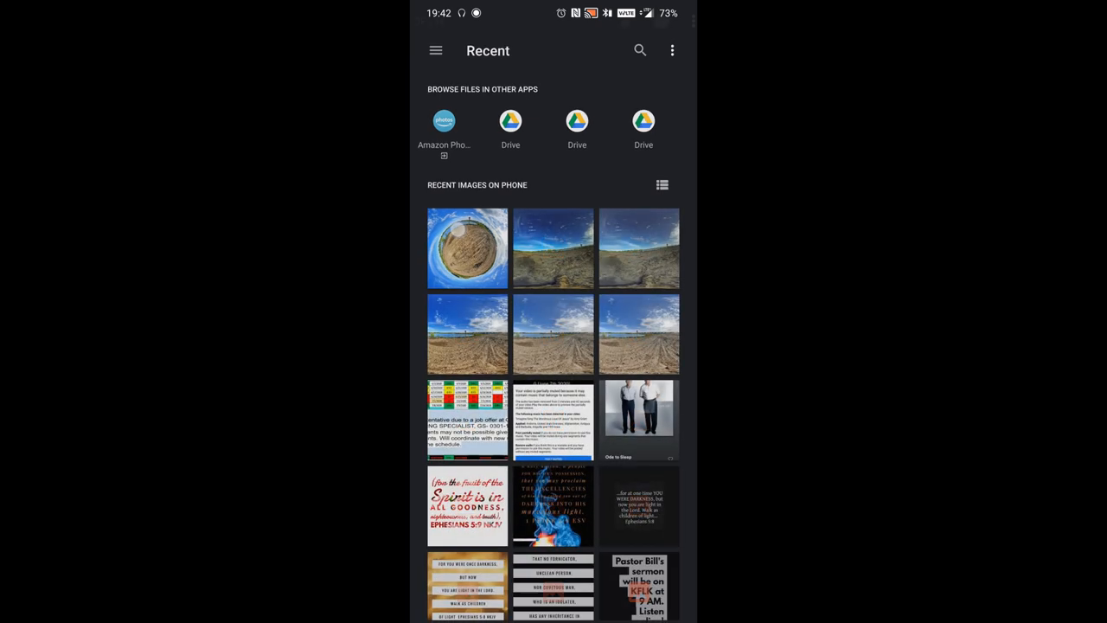
{"action": "left_click", "coordinate": [468, 249]}
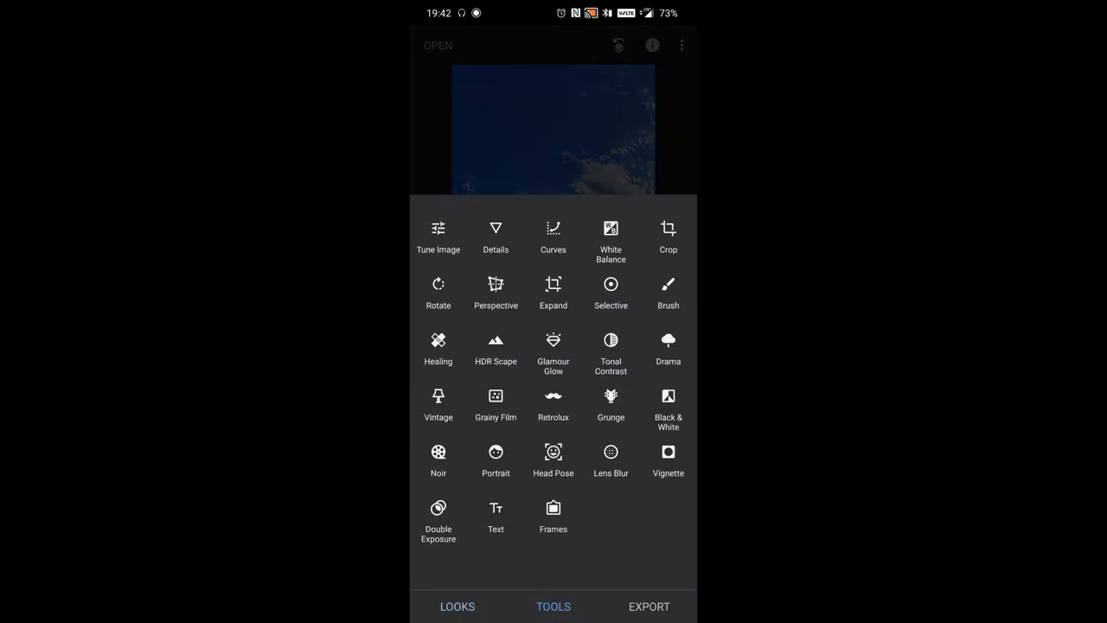
Crop the little planet to a square ratio around the globe and apply it
{"action": "left_click", "coordinate": [667, 234]}
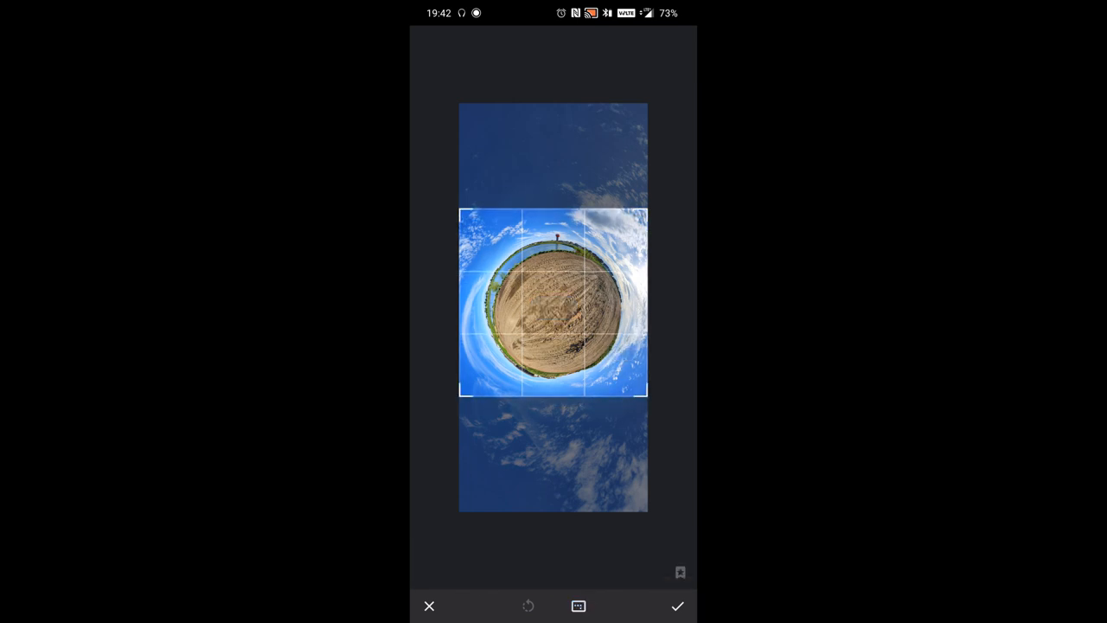
{"action": "left_click", "coordinate": [677, 605]}
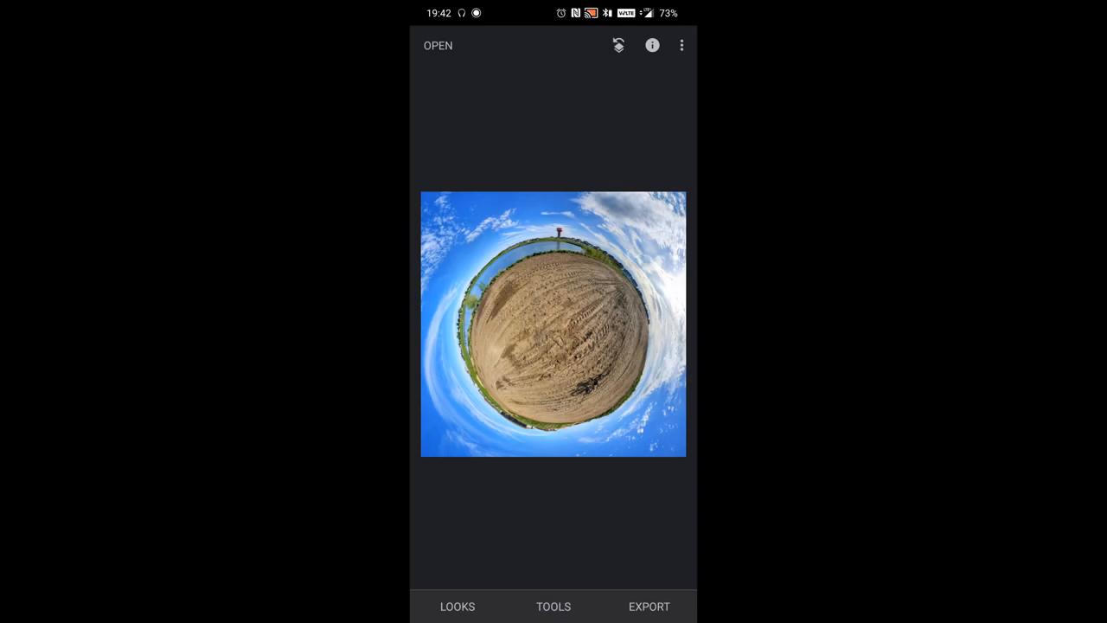
{"action": "left_click", "coordinate": [649, 606]}
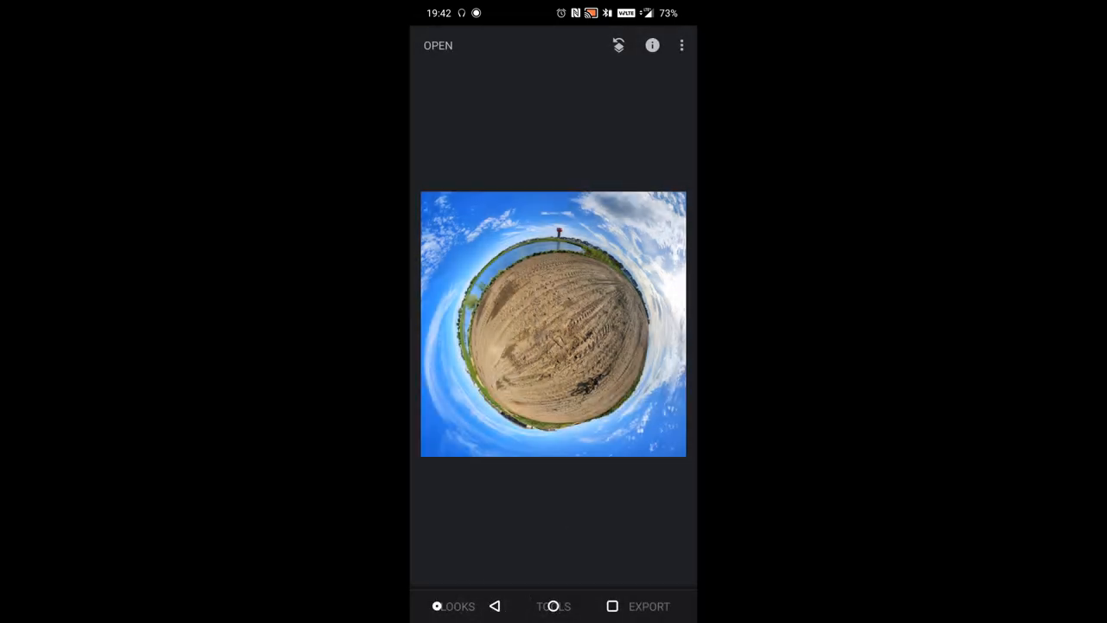
Apply HDR Scape after previewing the Nature and Strong presets, with strength at +100
{"action": "left_click", "coordinate": [553, 605]}
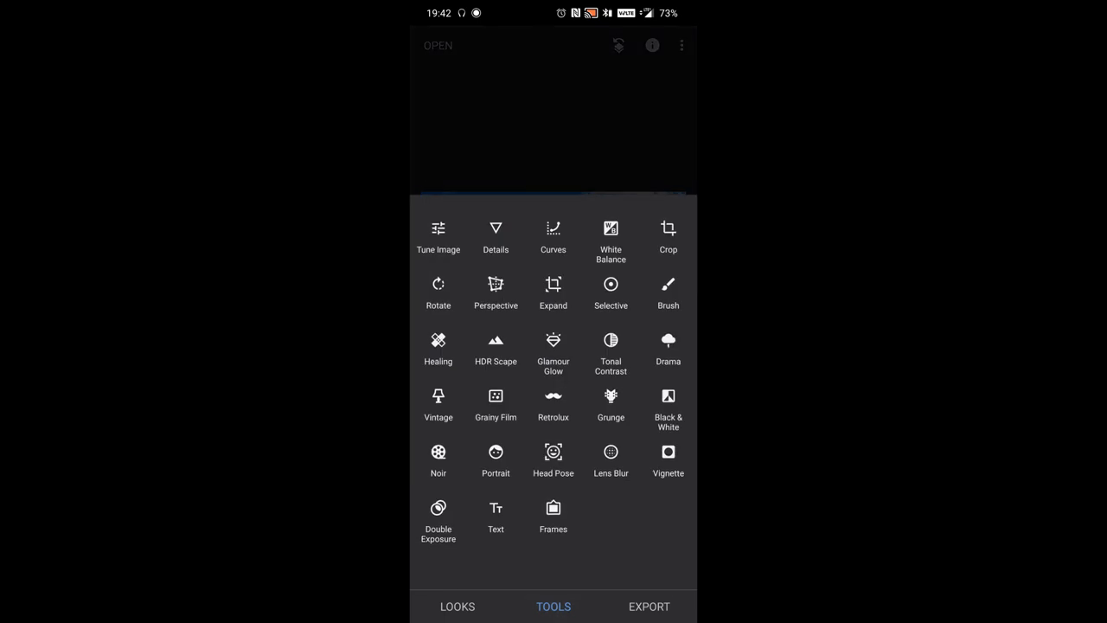
{"action": "left_click", "coordinate": [496, 340]}
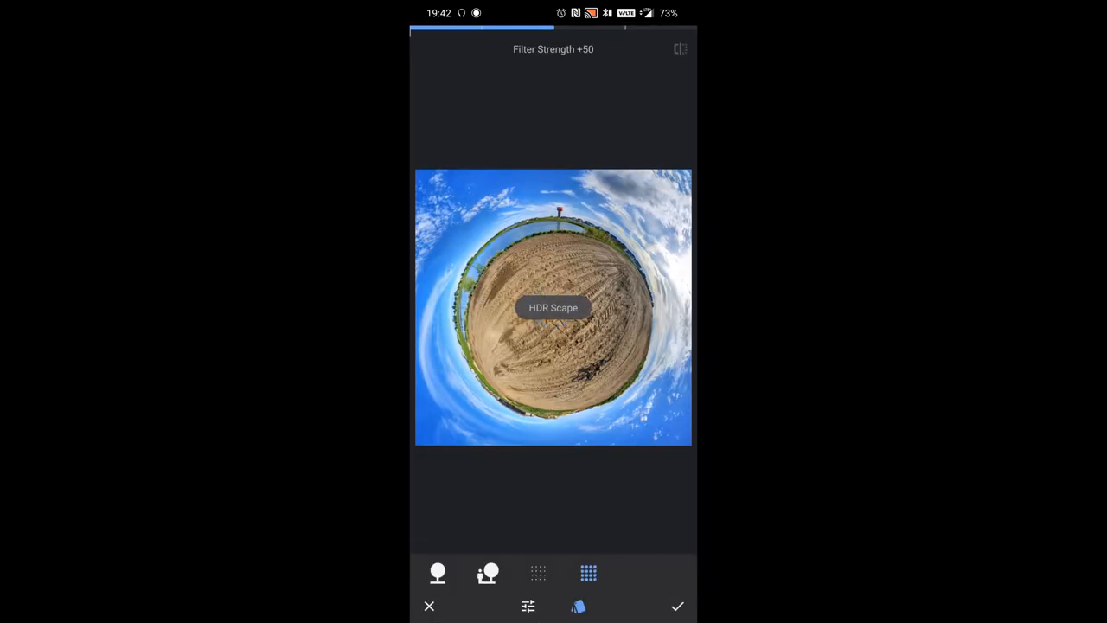
{"action": "left_click", "coordinate": [538, 573]}
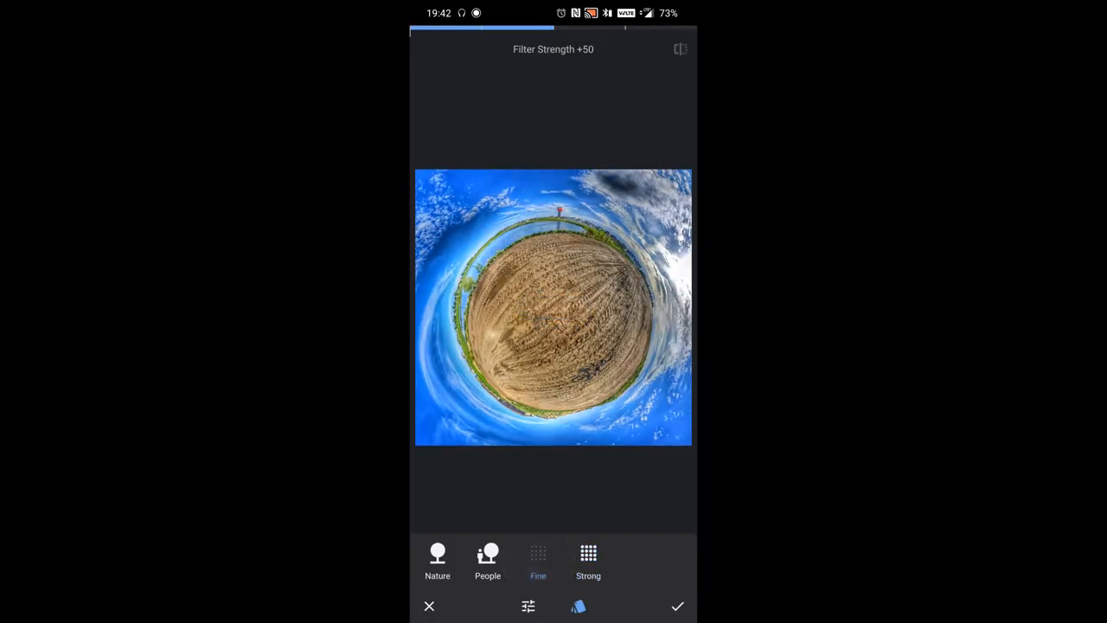
{"action": "left_click", "coordinate": [438, 560]}
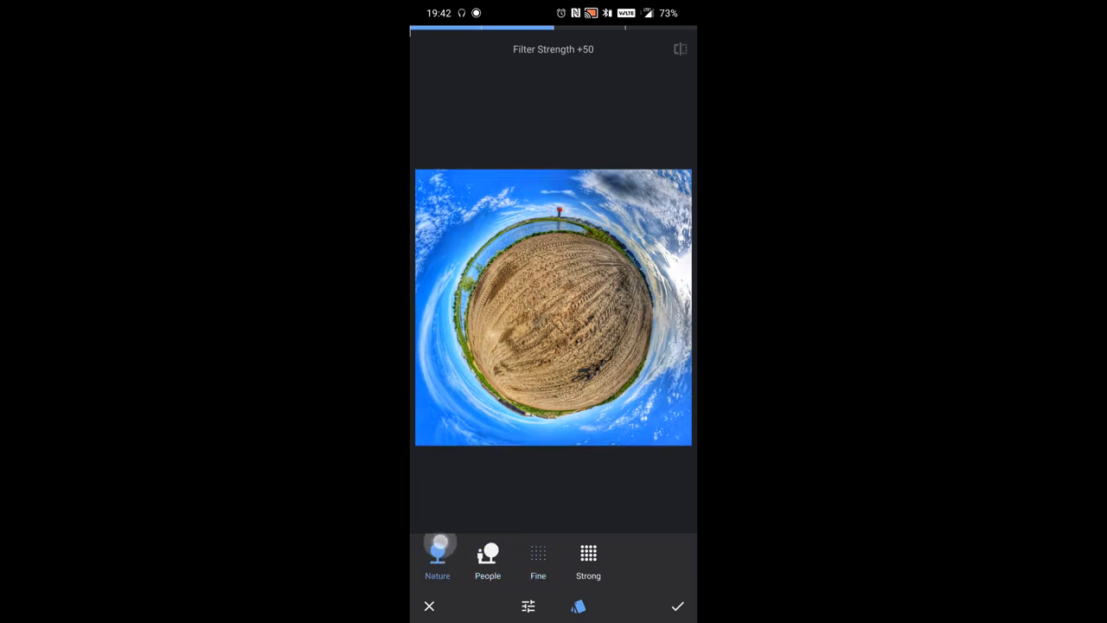
{"action": "left_click", "coordinate": [588, 558]}
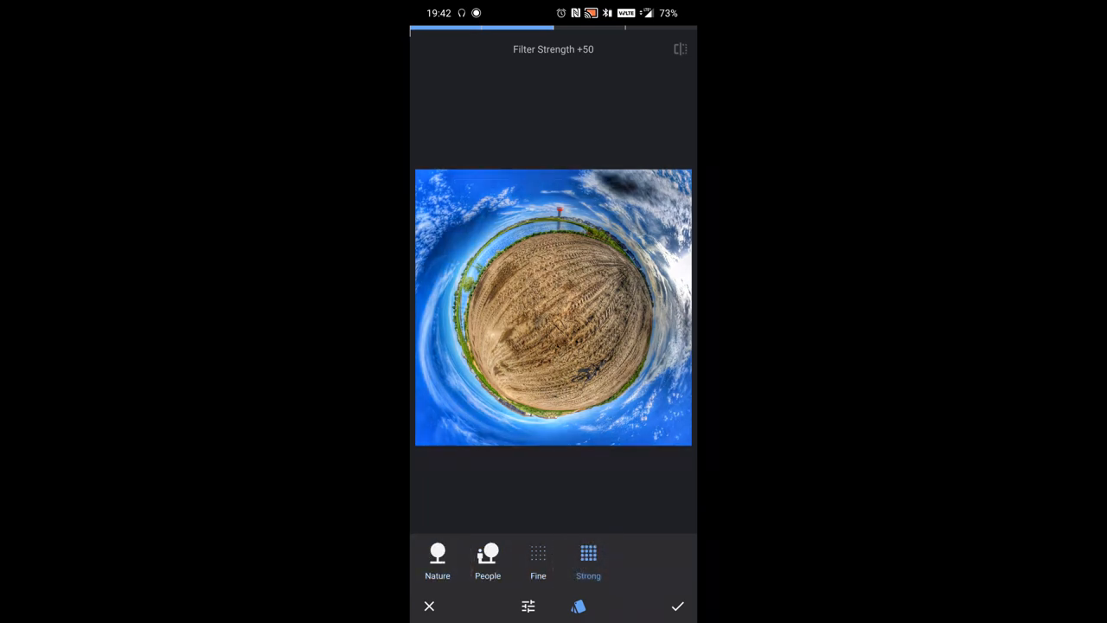
{"action": "left_click", "coordinate": [538, 560]}
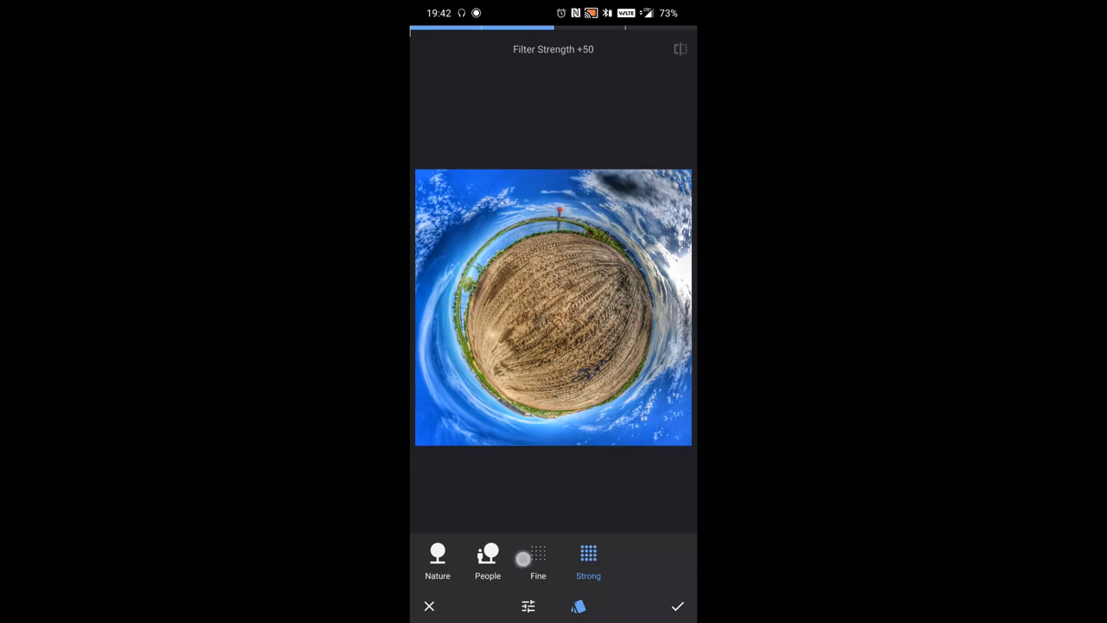
{"action": "left_click", "coordinate": [487, 561]}
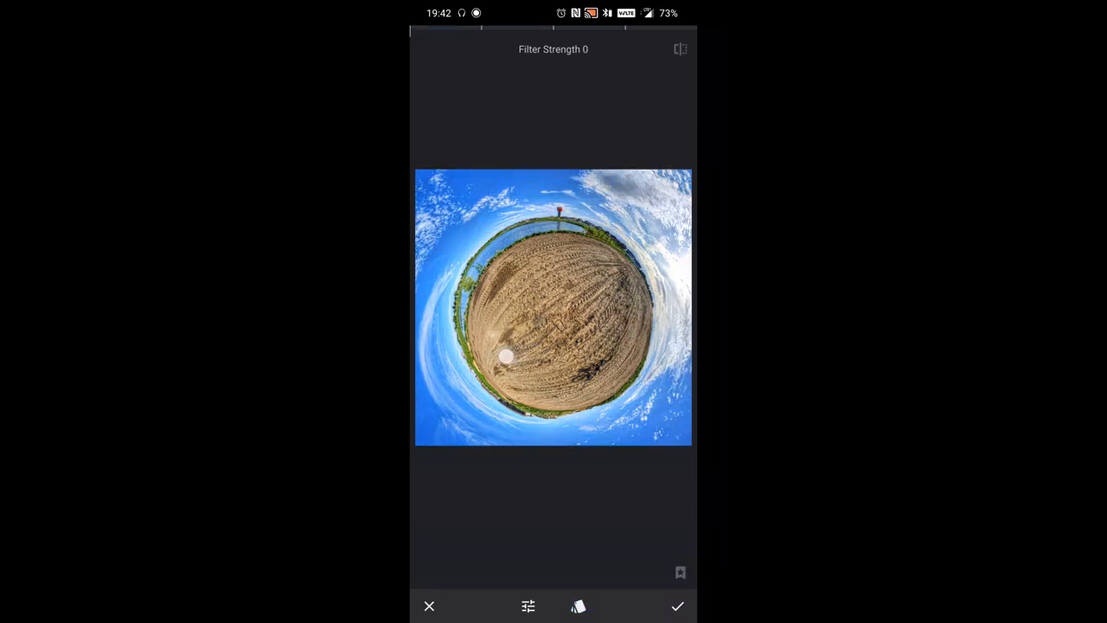
{"action": "left_click_drag", "start_coordinate": [506, 357], "coordinate": [683, 323]}
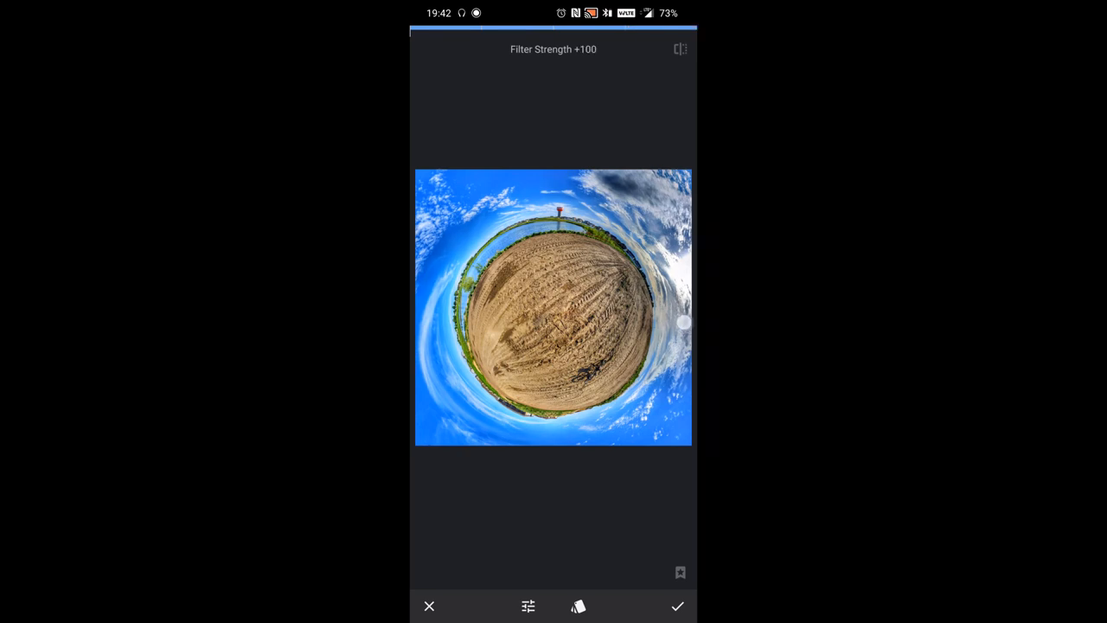
{"action": "left_click", "coordinate": [527, 605]}
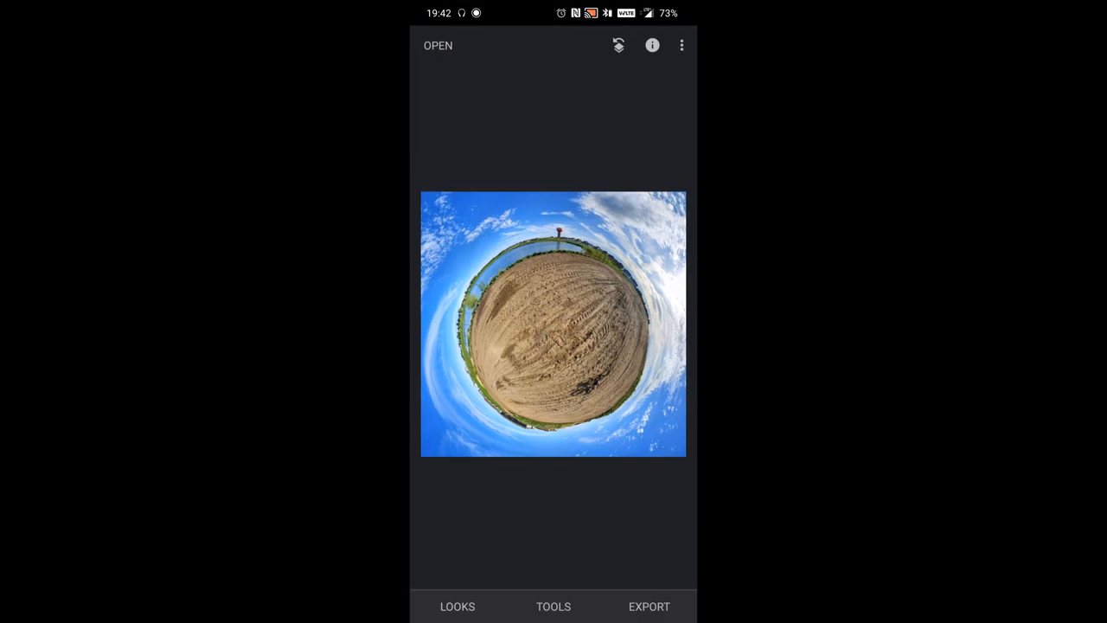
Export the HDR-enhanced little planet photo from Snapseed's export options
{"action": "left_click", "coordinate": [649, 605]}
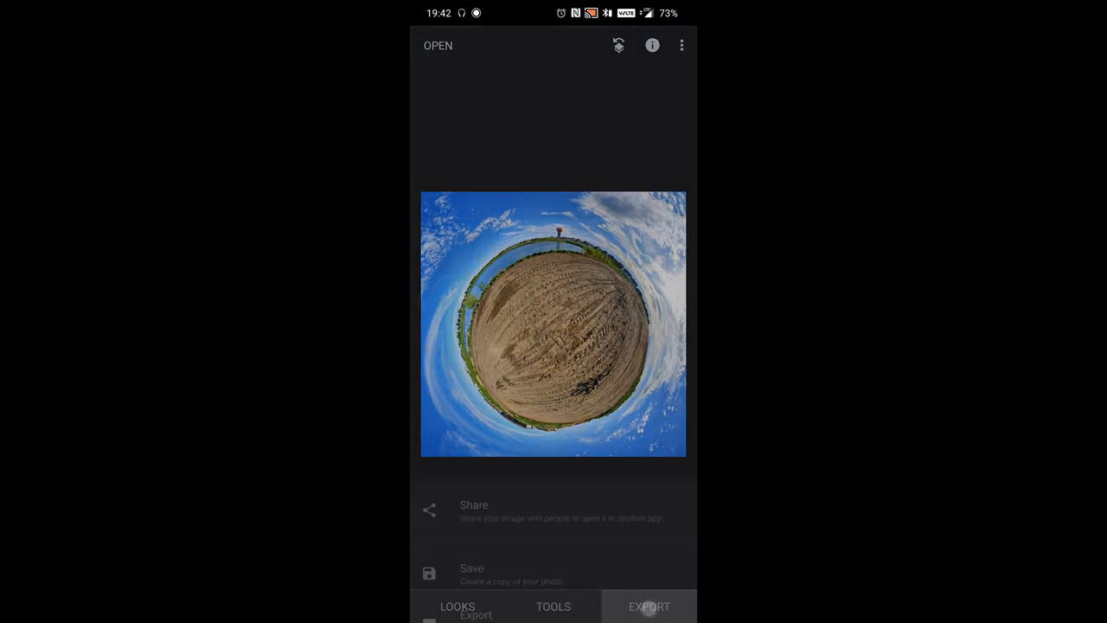
{"action": "left_click", "coordinate": [471, 572]}
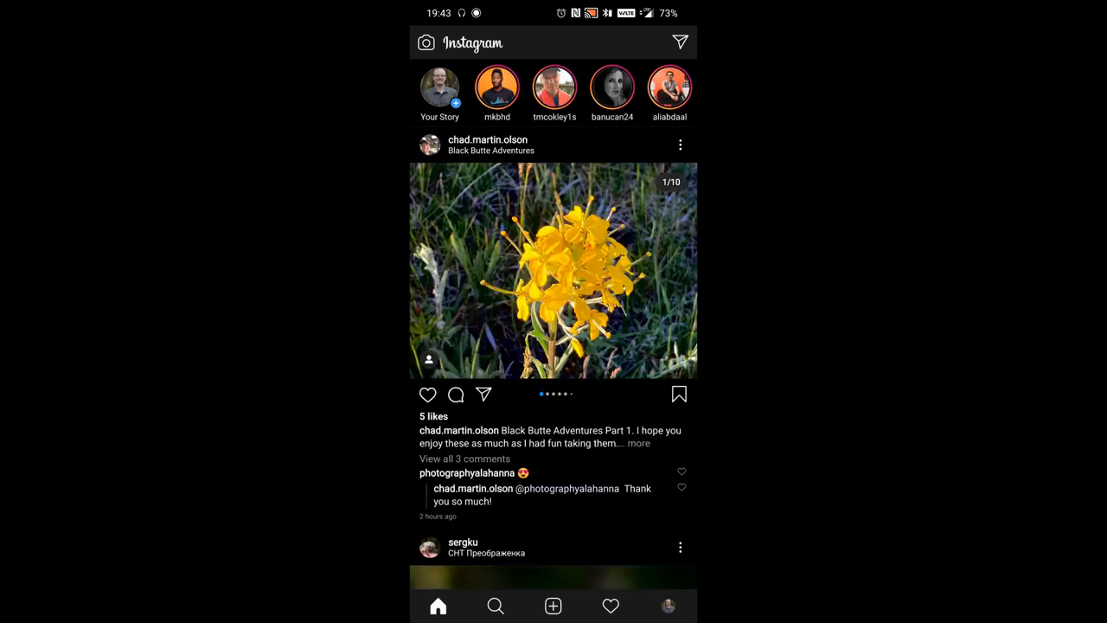
Begin a new Instagram post with the little planet photo, skipping filters
{"action": "left_click", "coordinate": [553, 606]}
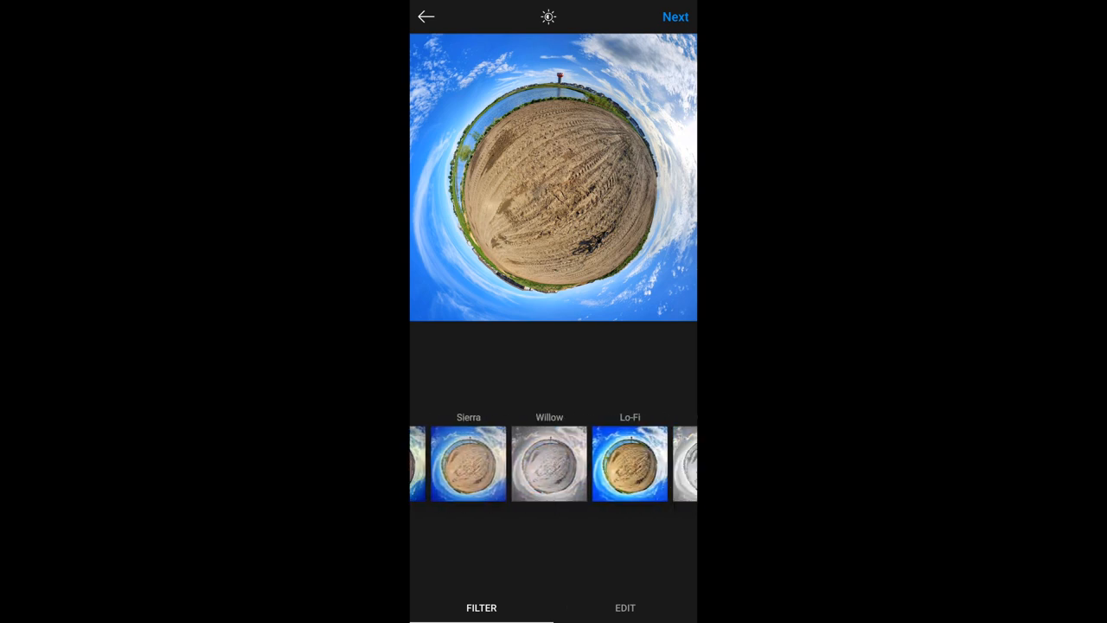
{"action": "scroll", "scroll_direction": "left", "scroll_amount": 3}
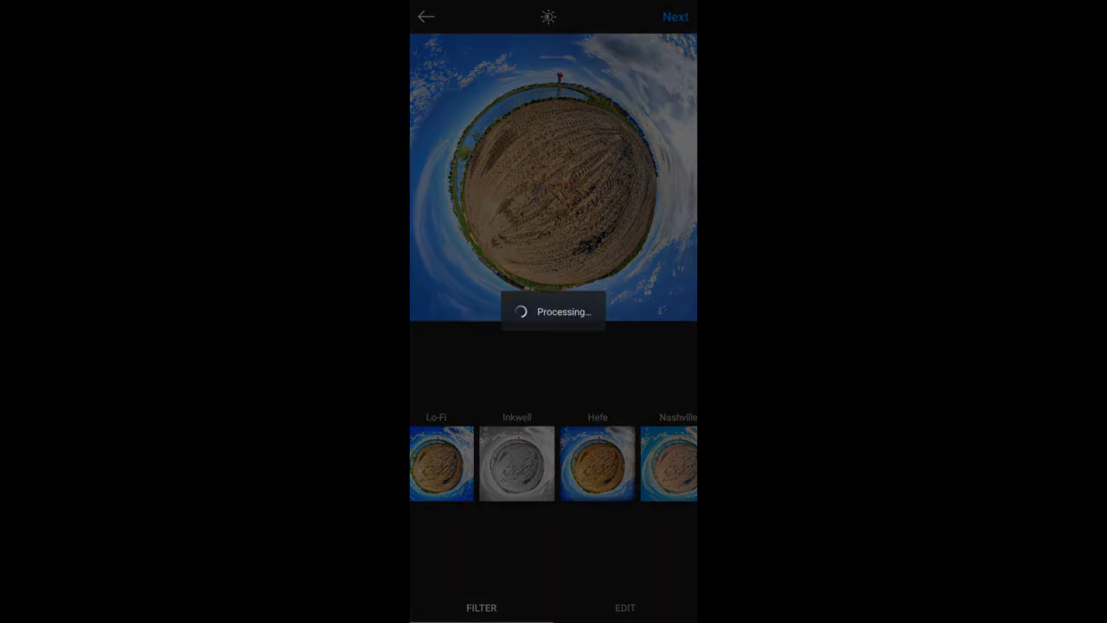
{"action": "left_click", "coordinate": [676, 16]}
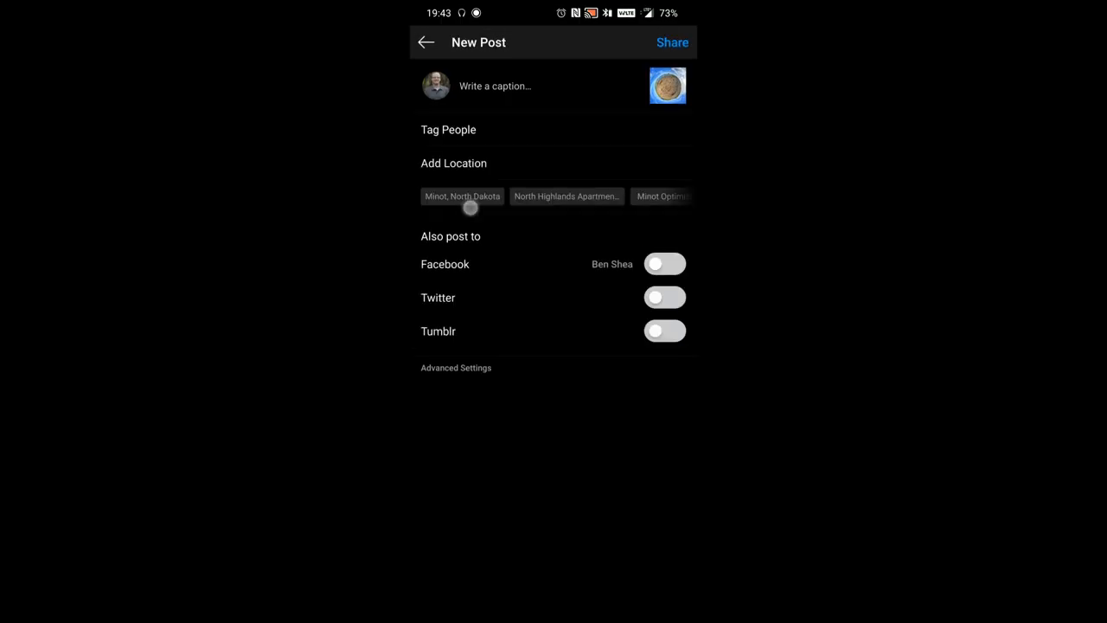
Tag the location Minot, North Dakota and add #tinyplanet and #360photography
{"action": "left_click", "coordinate": [462, 197]}
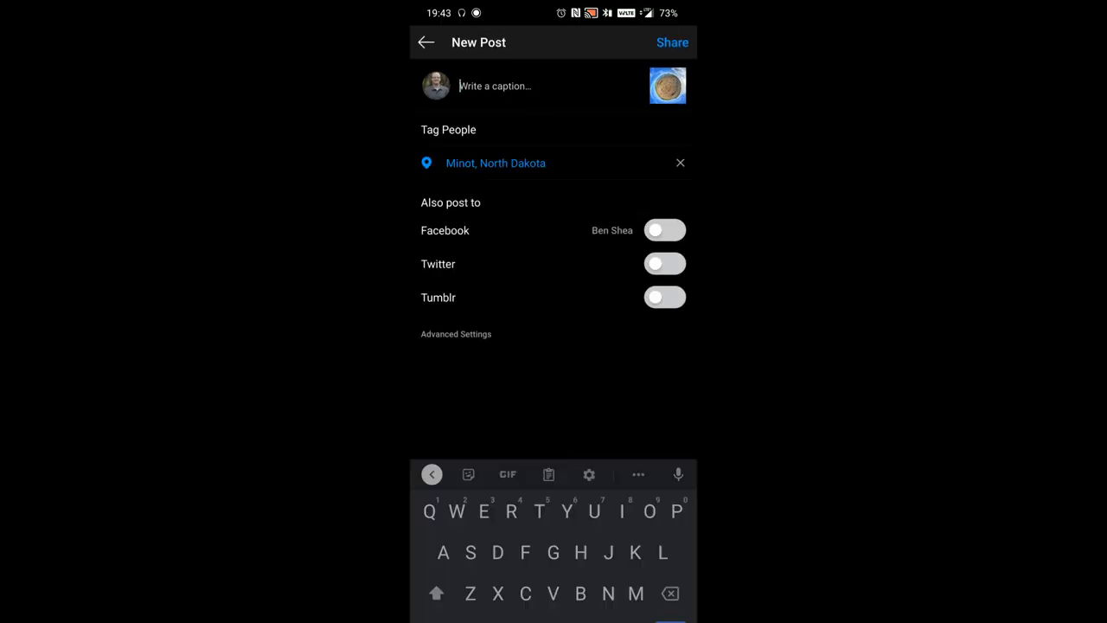
{"action": "type", "text": "#tin"}
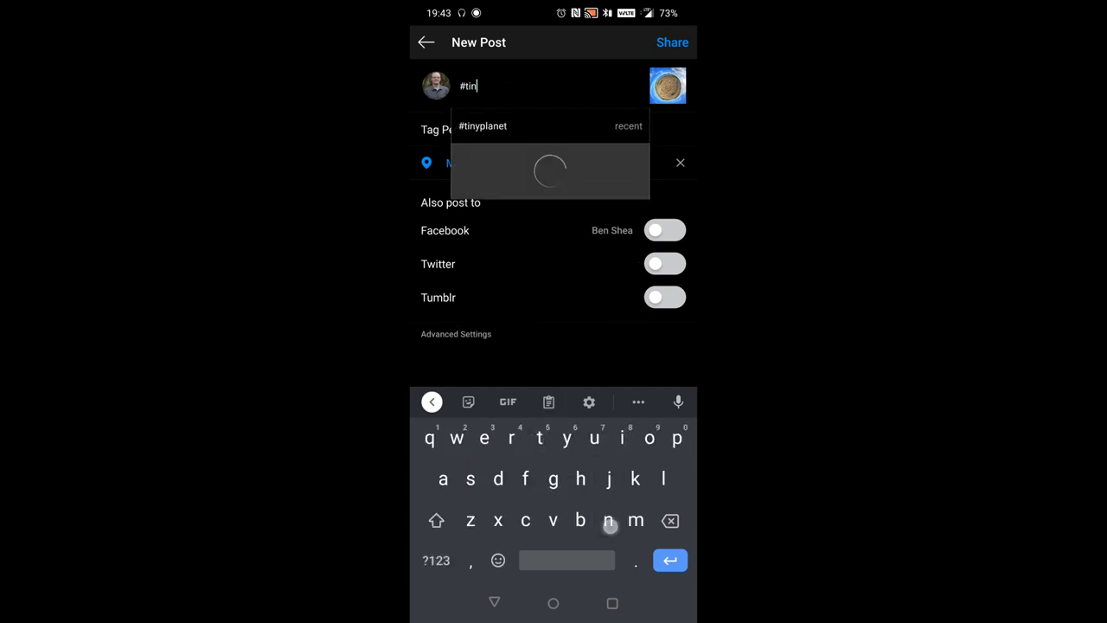
{"action": "left_click", "coordinate": [483, 126]}
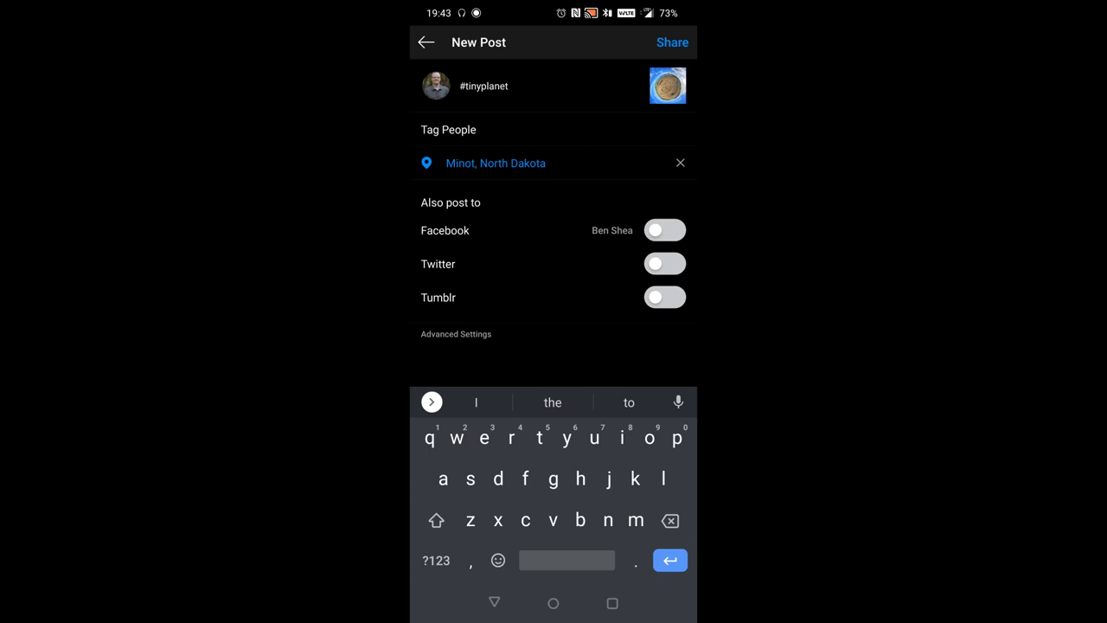
{"action": "left_click", "coordinate": [436, 559]}
{"action": "type", "text": " #3"}
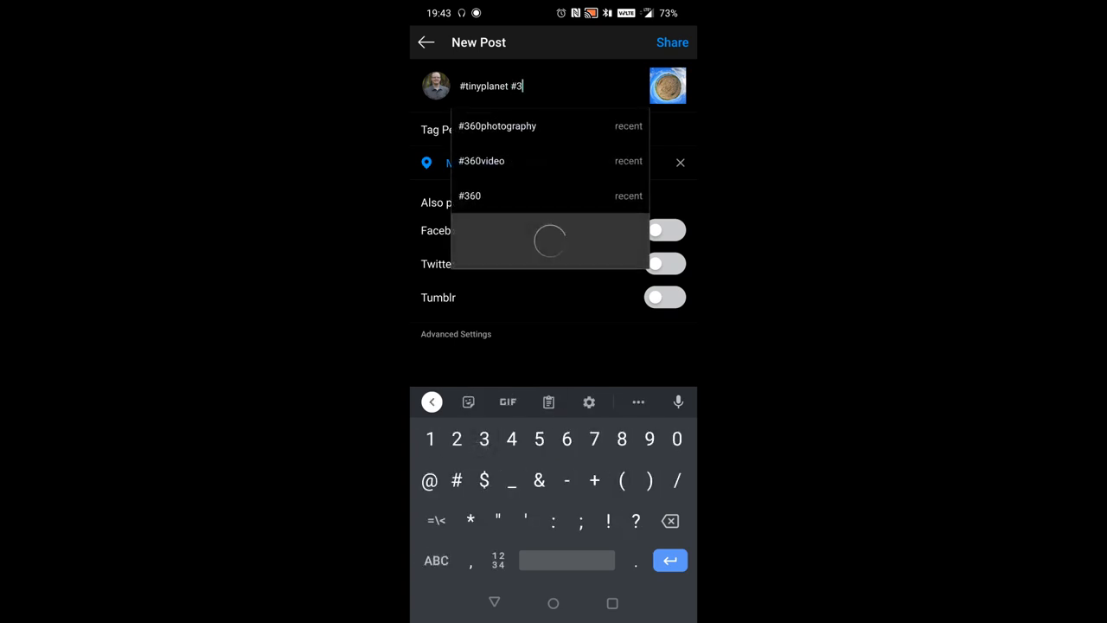
{"action": "left_click", "coordinate": [497, 125]}
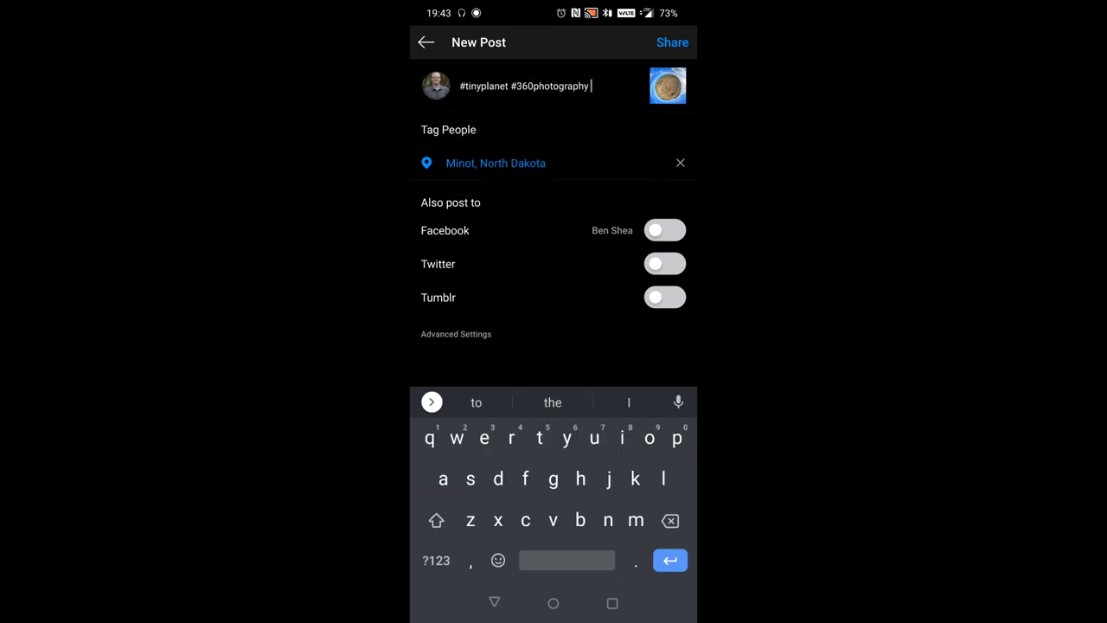
Add #oneplus7pro and #touchretouchapp to the caption, then share the post
{"action": "type", "text": "#"}
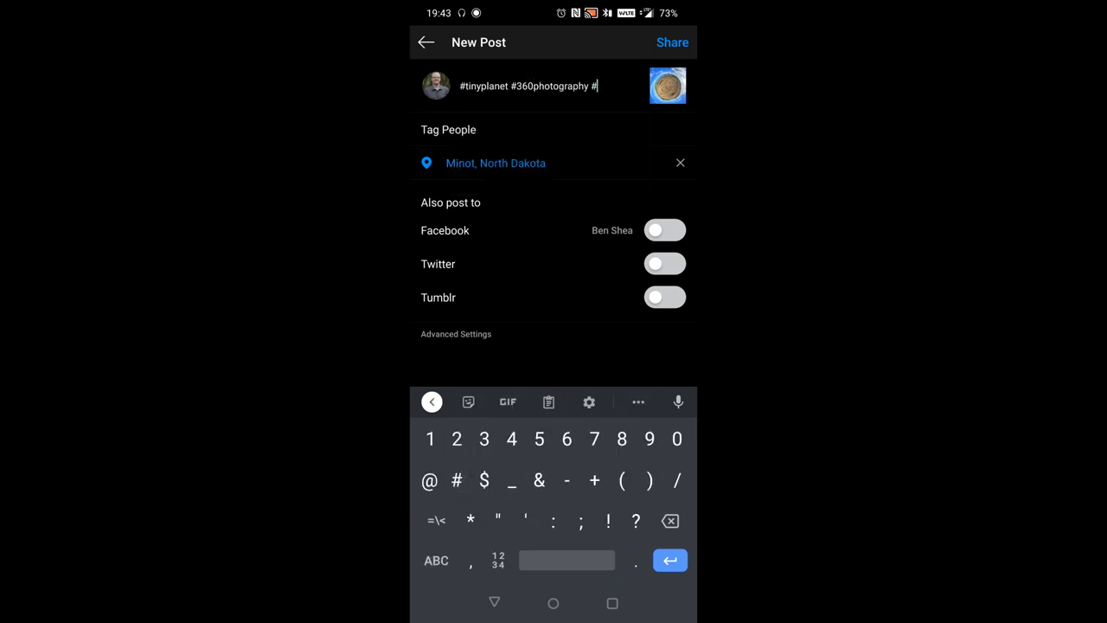
{"action": "type", "text": "on"}
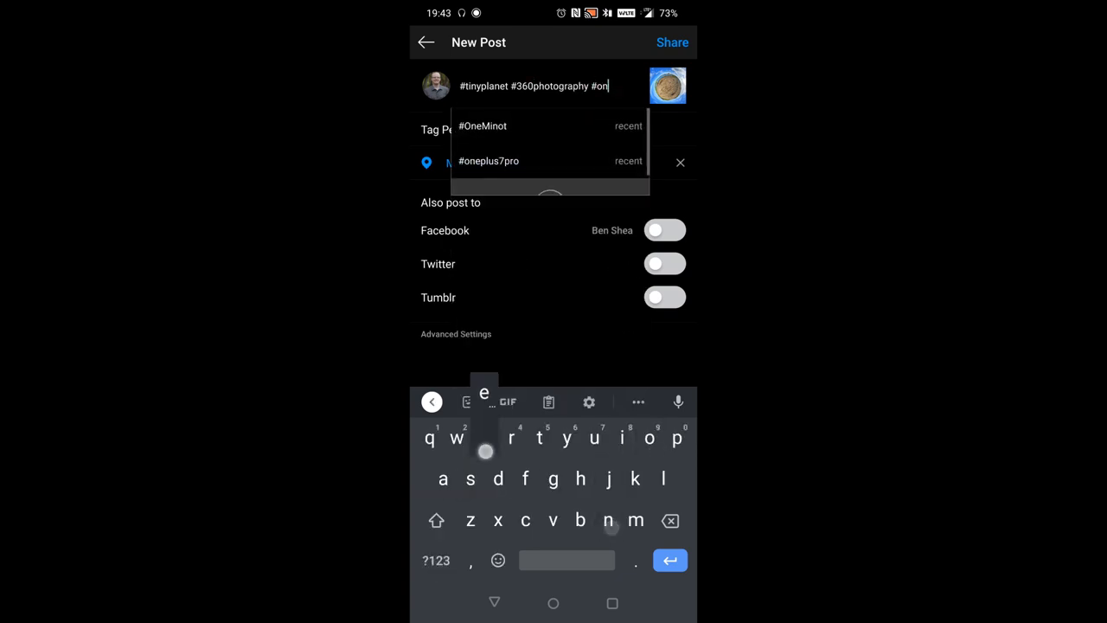
{"action": "left_click", "coordinate": [488, 160]}
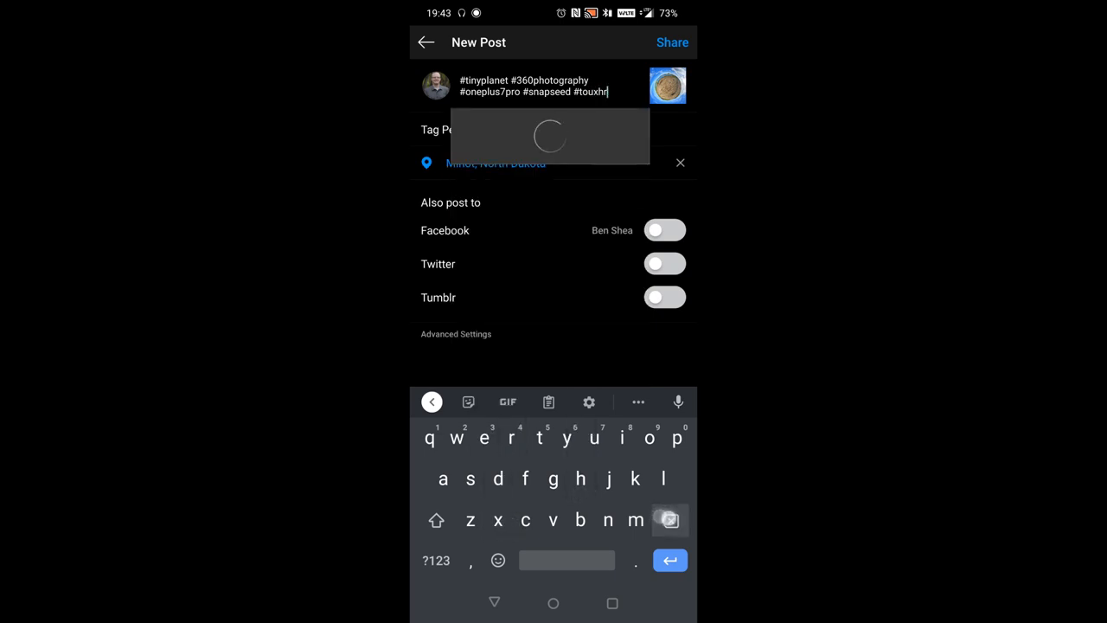
{"action": "type", "text": "touchretouchapp"}
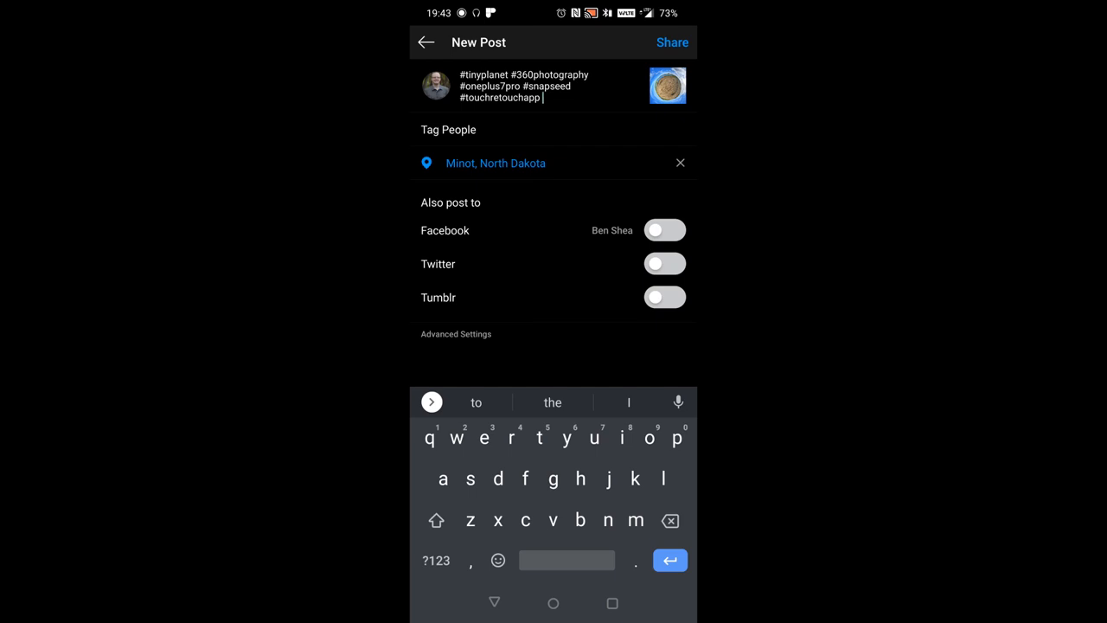
{"action": "left_click", "coordinate": [672, 43]}
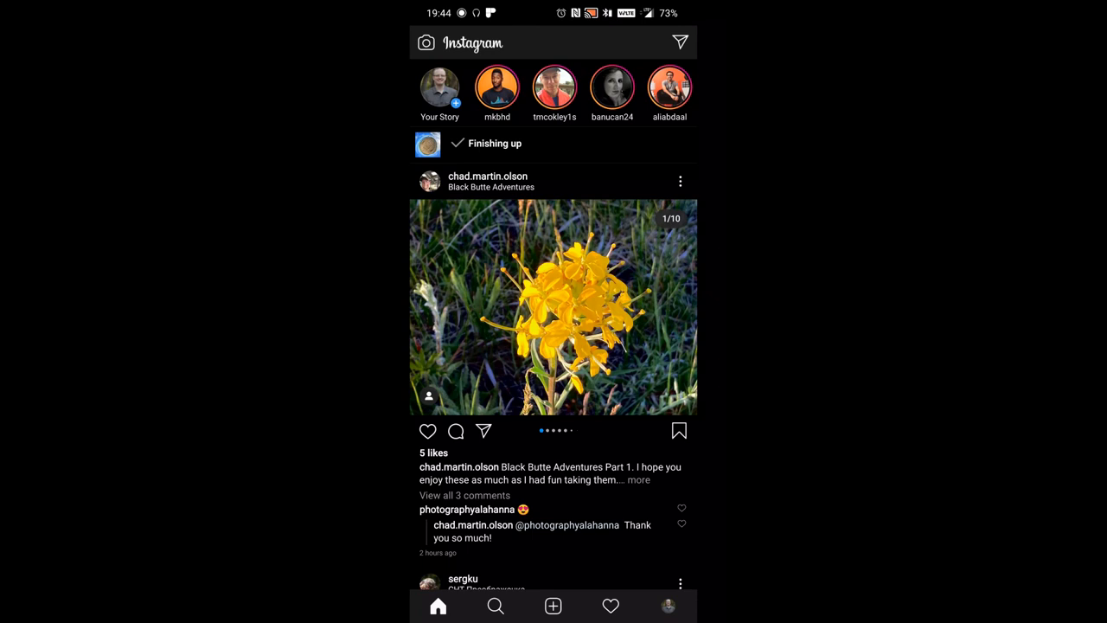
{"action": "scroll", "scroll_direction": "up", "scroll_amount": 3}
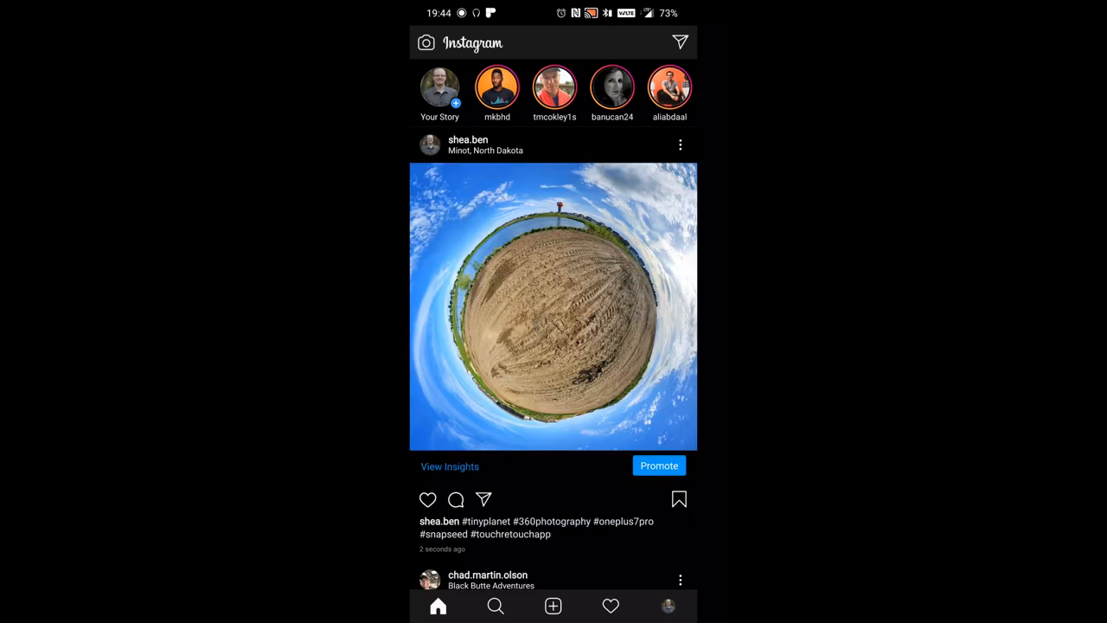